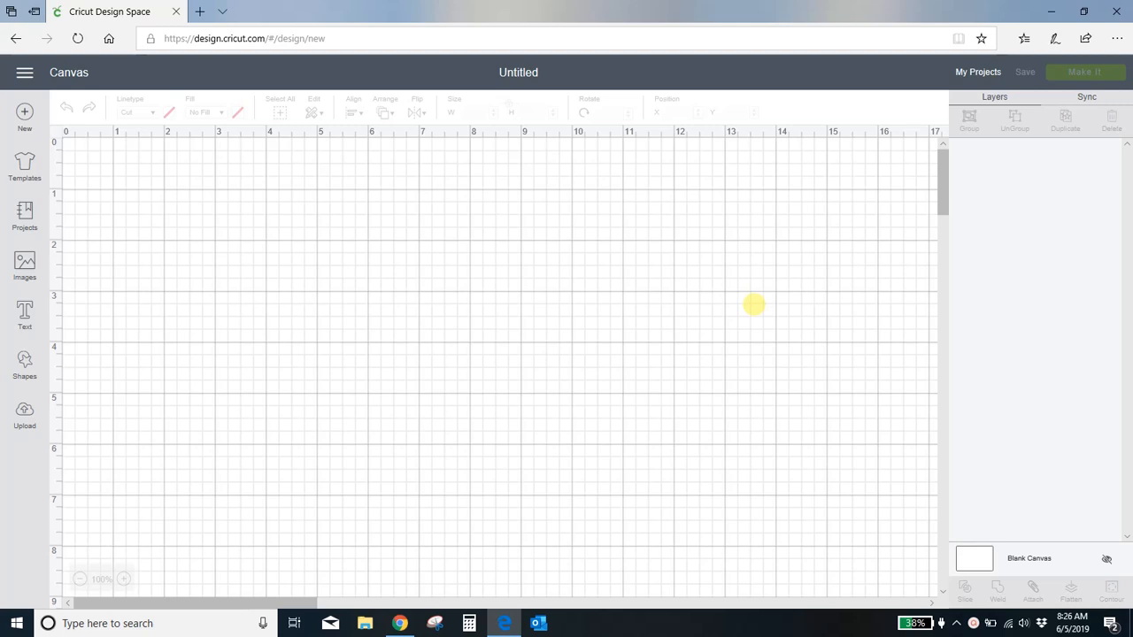
{"action": "mouse_move", "coordinate": [742, 345]}
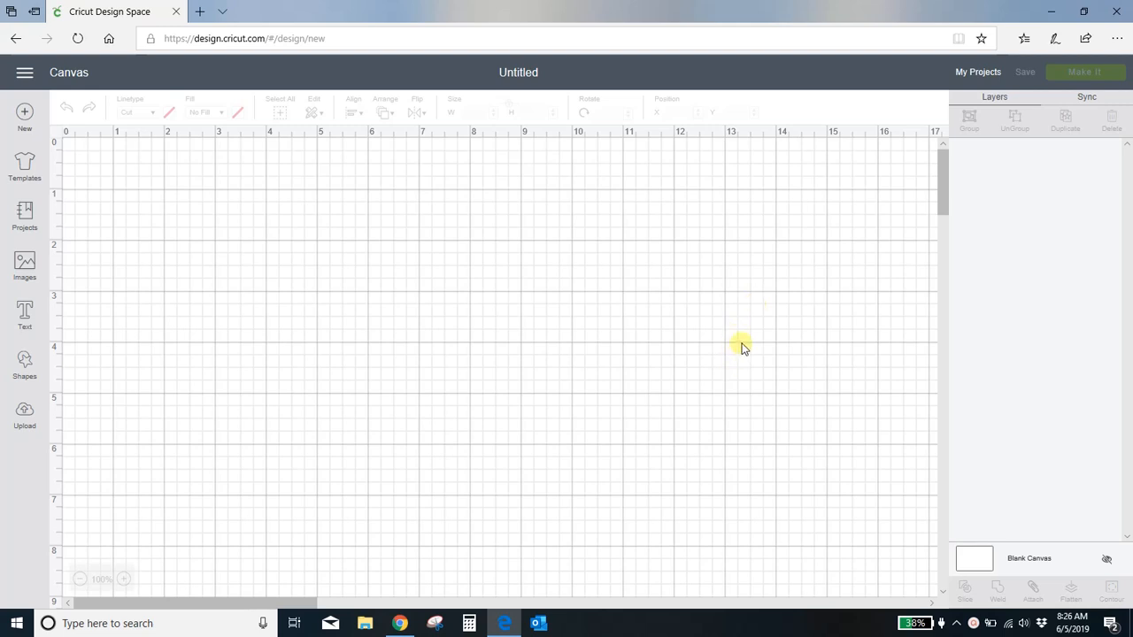
{"action": "mouse_move", "coordinate": [281, 414]}
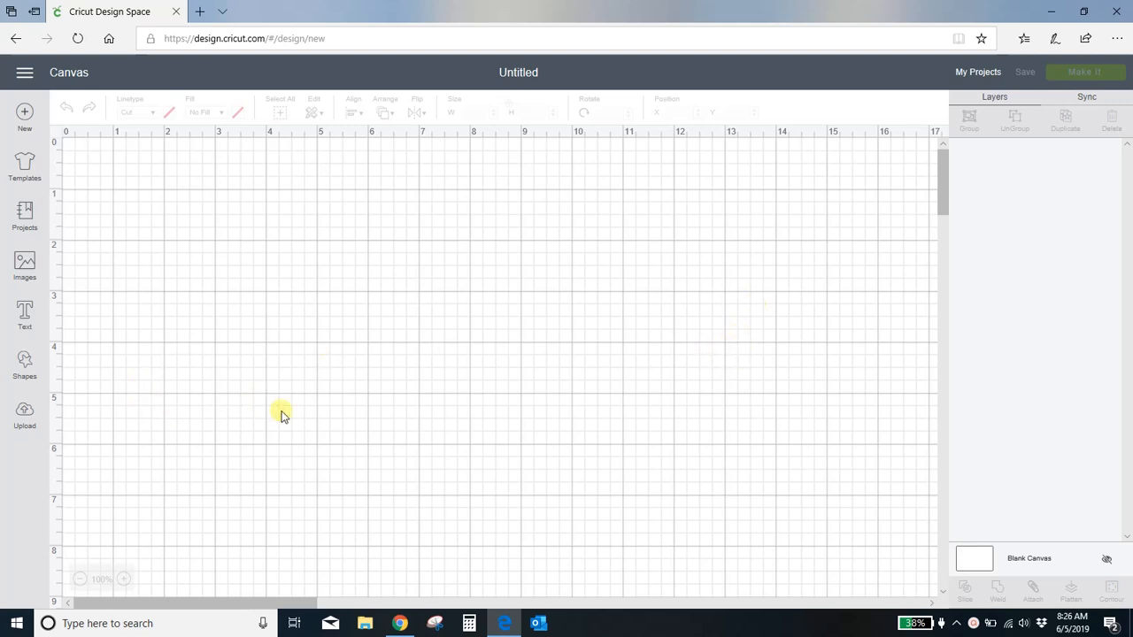
{"action": "mouse_move", "coordinate": [25, 415]}
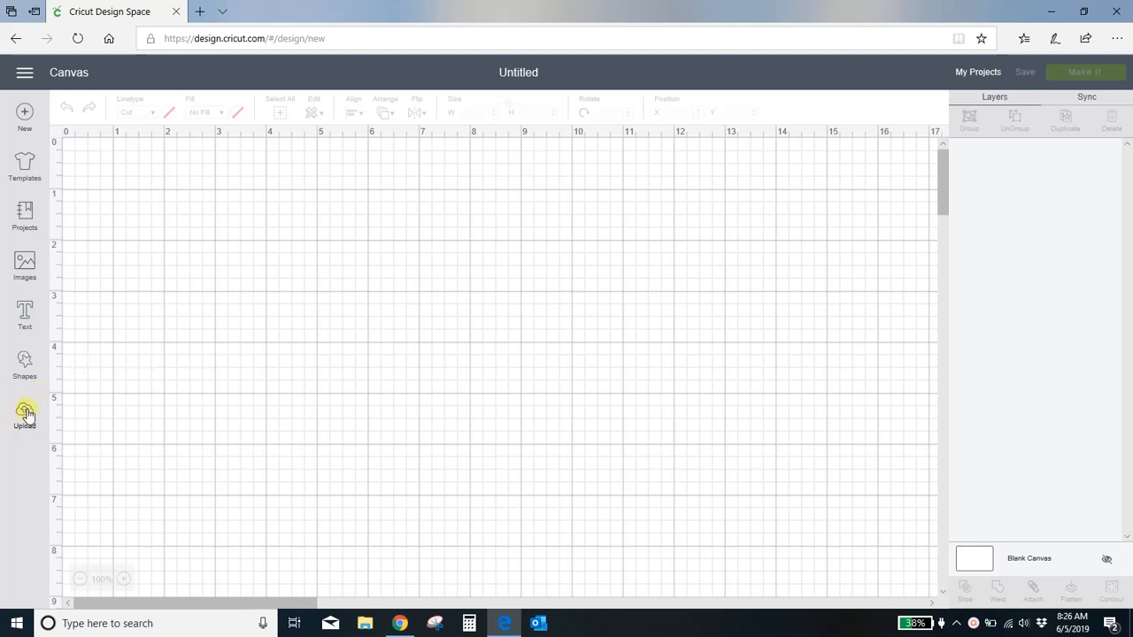
Step: Start a new pattern-fill upload from the Upload page
{"action": "left_click", "coordinate": [25, 414]}
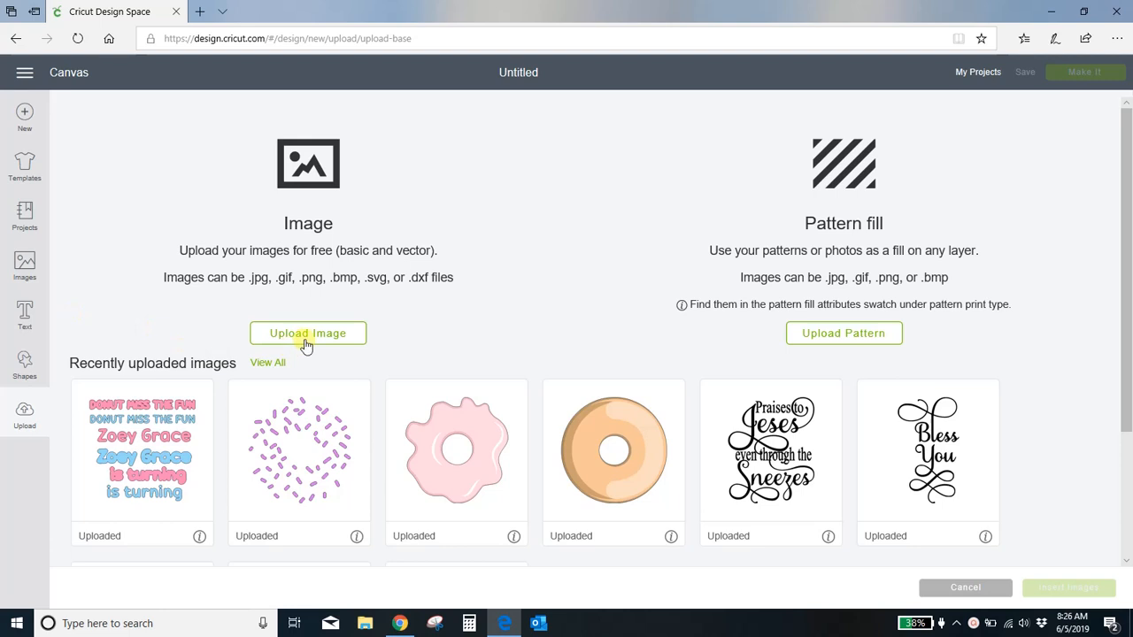
{"action": "mouse_move", "coordinate": [839, 340]}
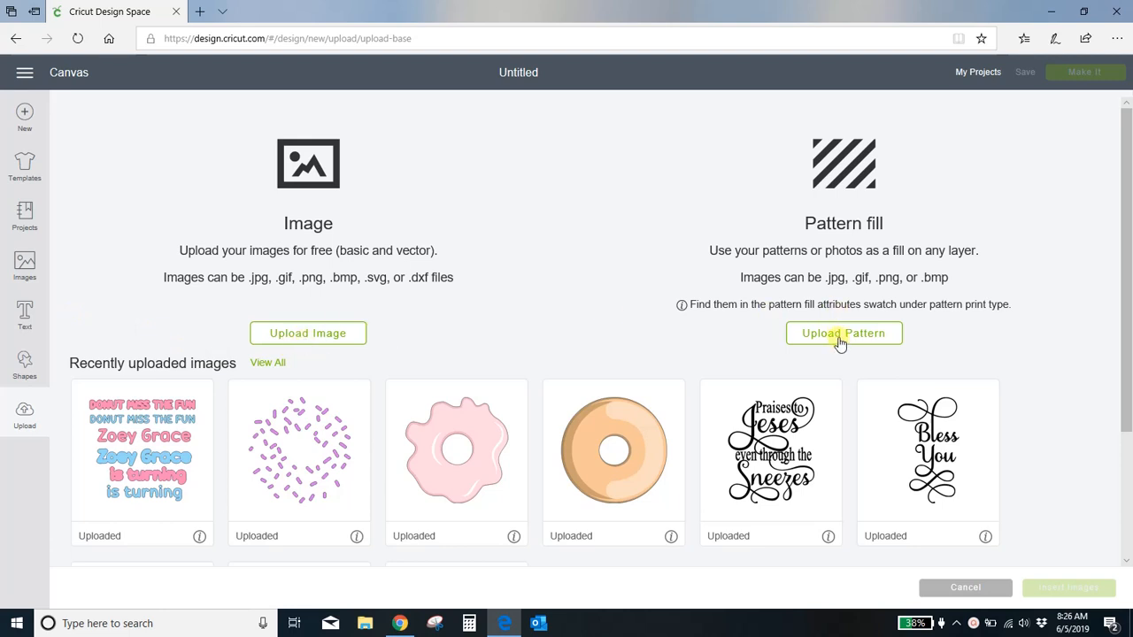
{"action": "left_click", "coordinate": [843, 332]}
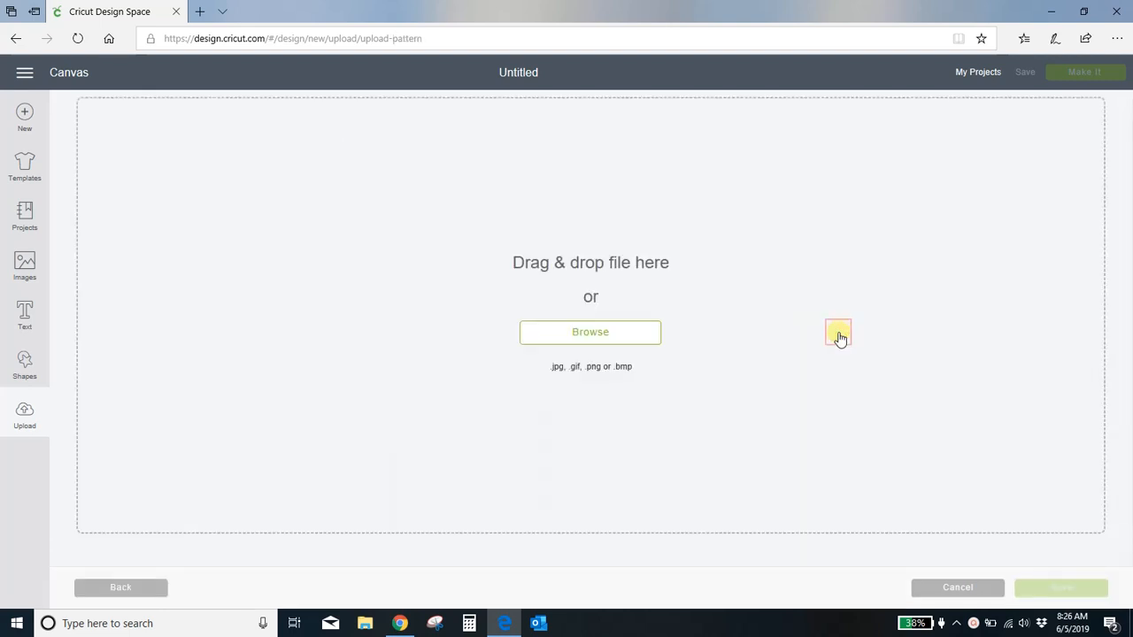
{"action": "mouse_move", "coordinate": [591, 333]}
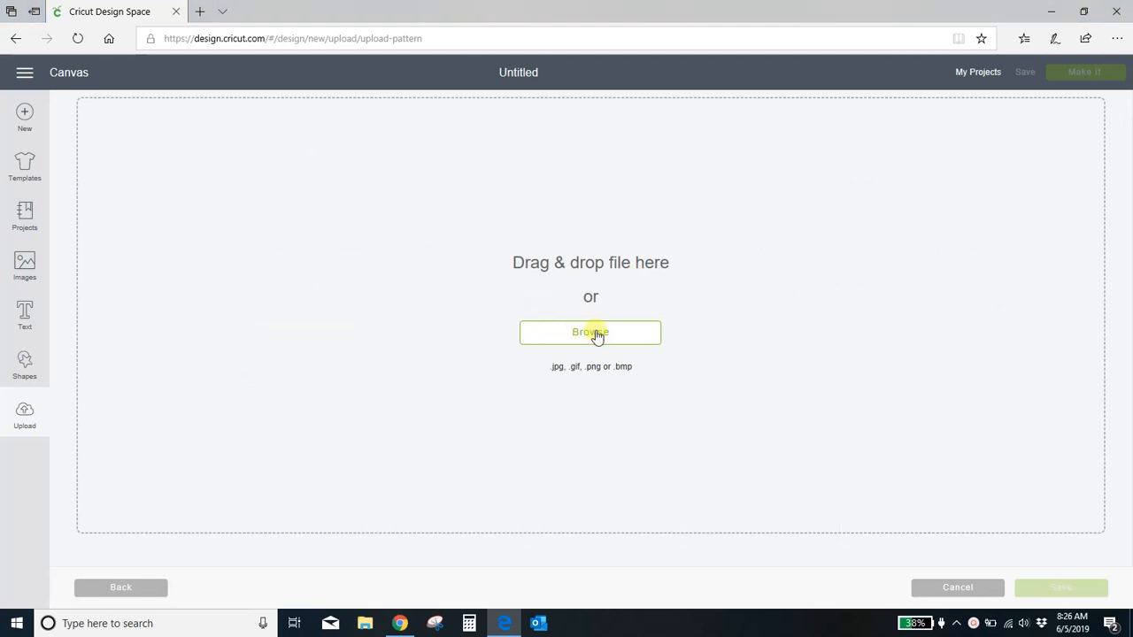
Step: Browse into the Digital Paper folder and pick background_0001_bg 2.jpg
{"action": "left_click", "coordinate": [591, 333]}
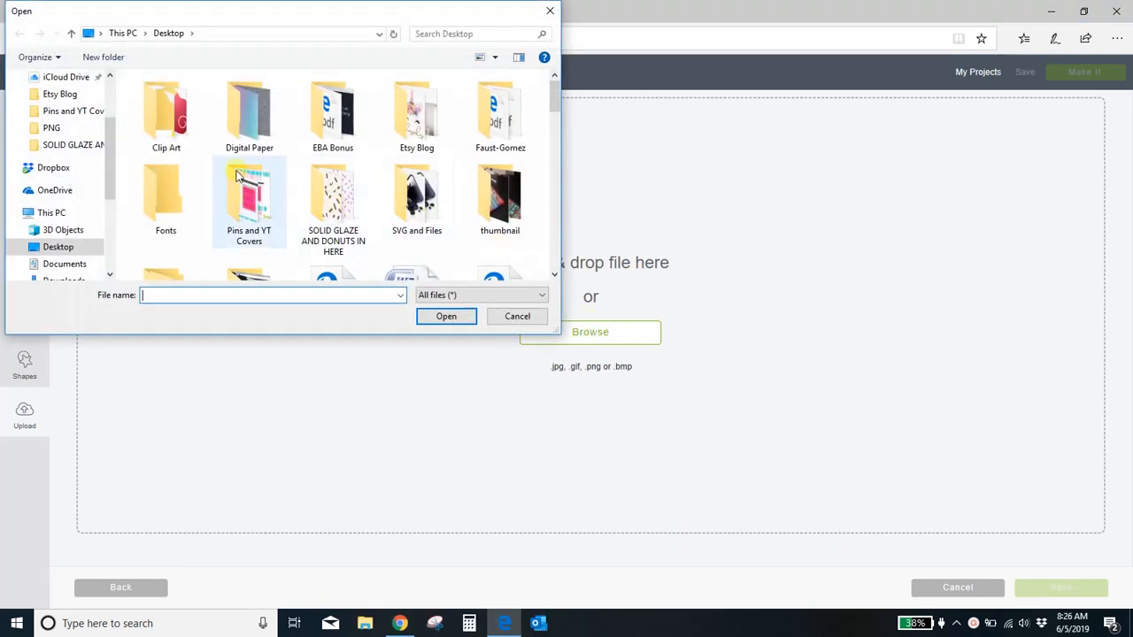
{"action": "double_click", "coordinate": [248, 115]}
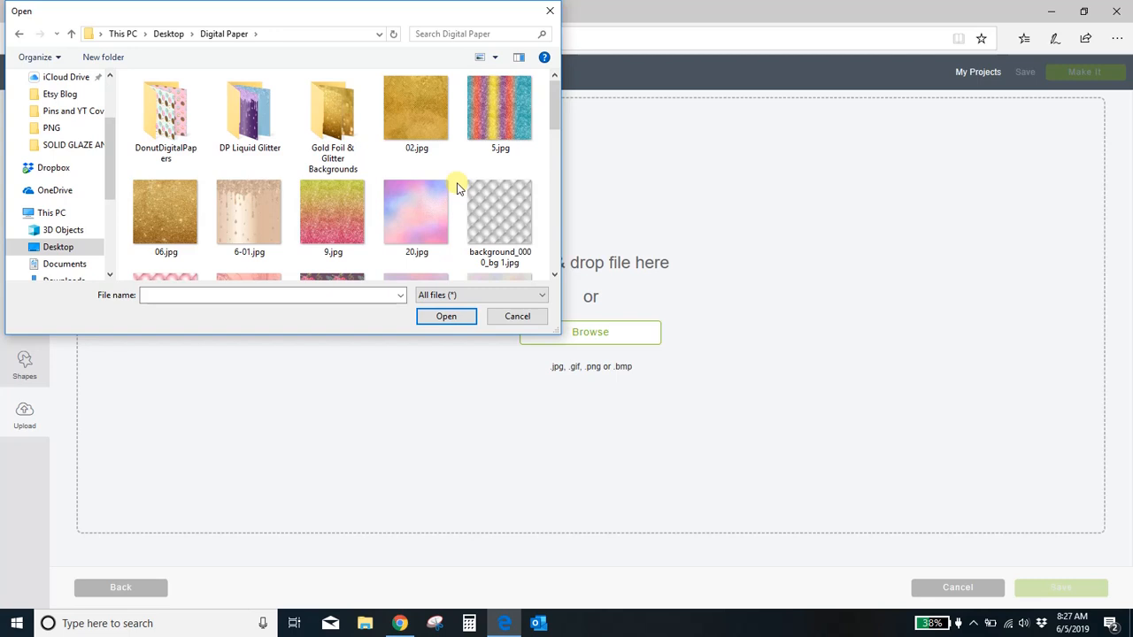
{"action": "mouse_move", "coordinate": [443, 180]}
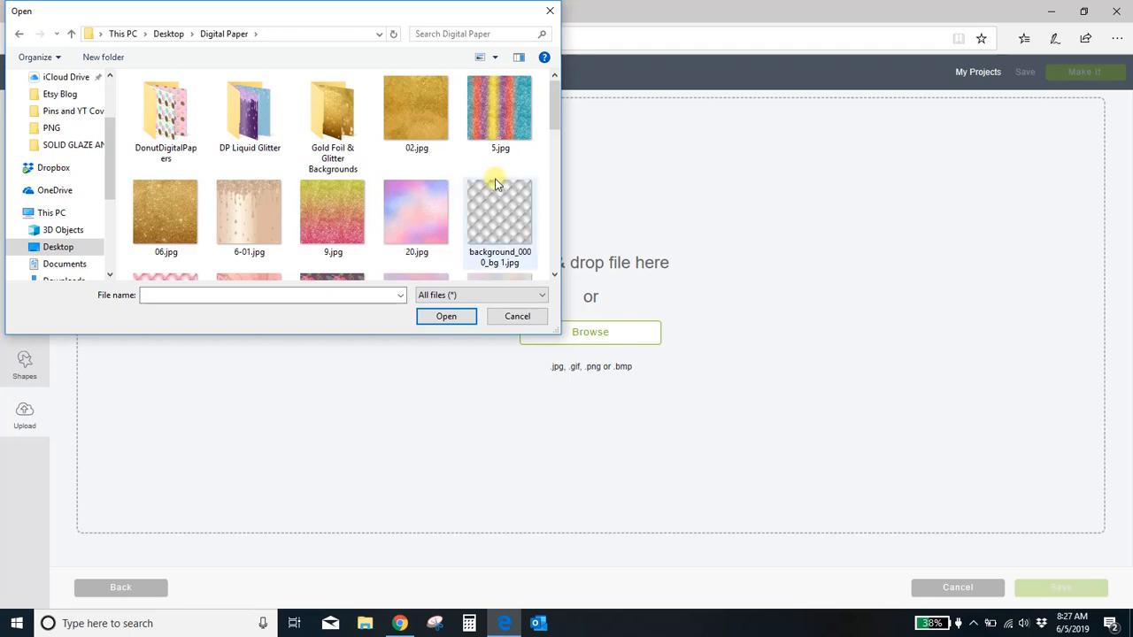
{"action": "mouse_move", "coordinate": [499, 211]}
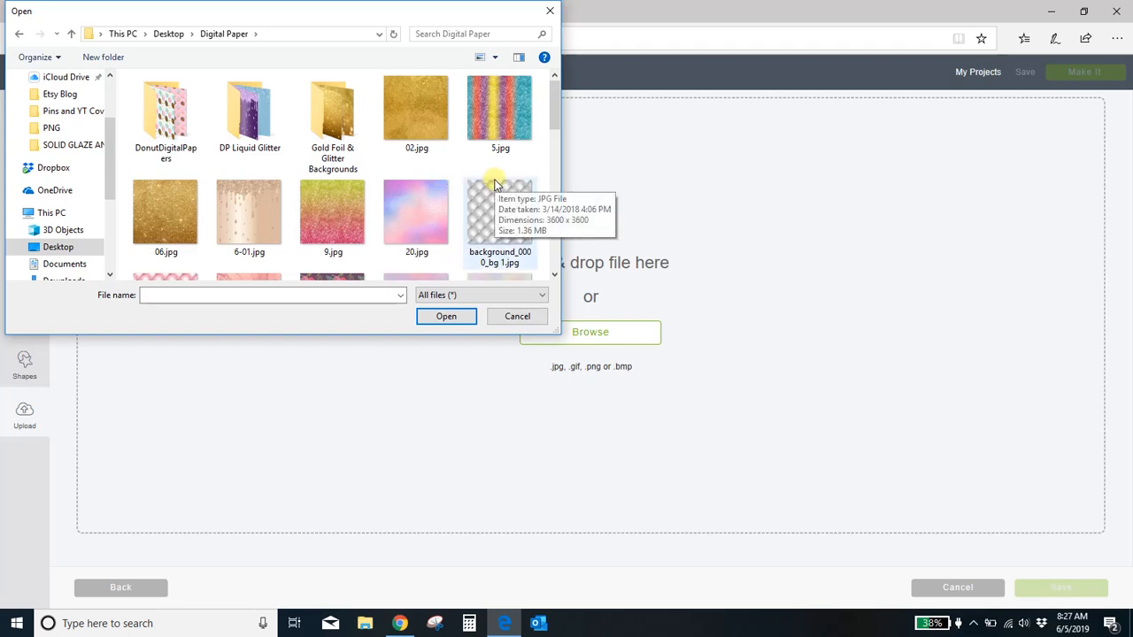
{"action": "scroll", "scroll_direction": "down", "scroll_amount": 3}
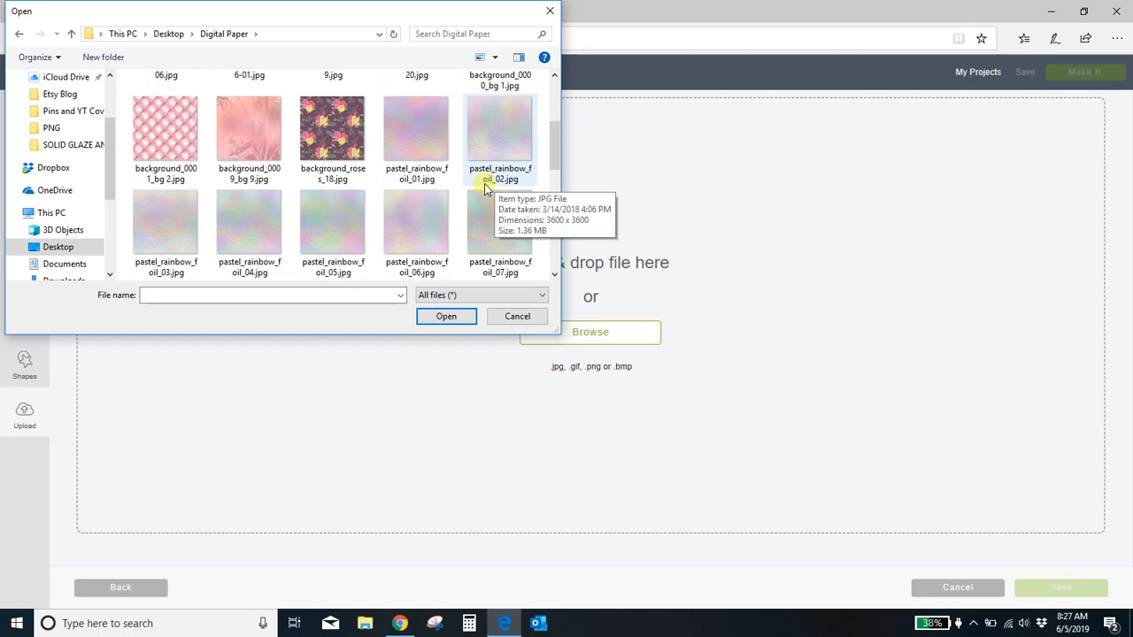
{"action": "scroll", "scroll_direction": "down", "scroll_amount": 3}
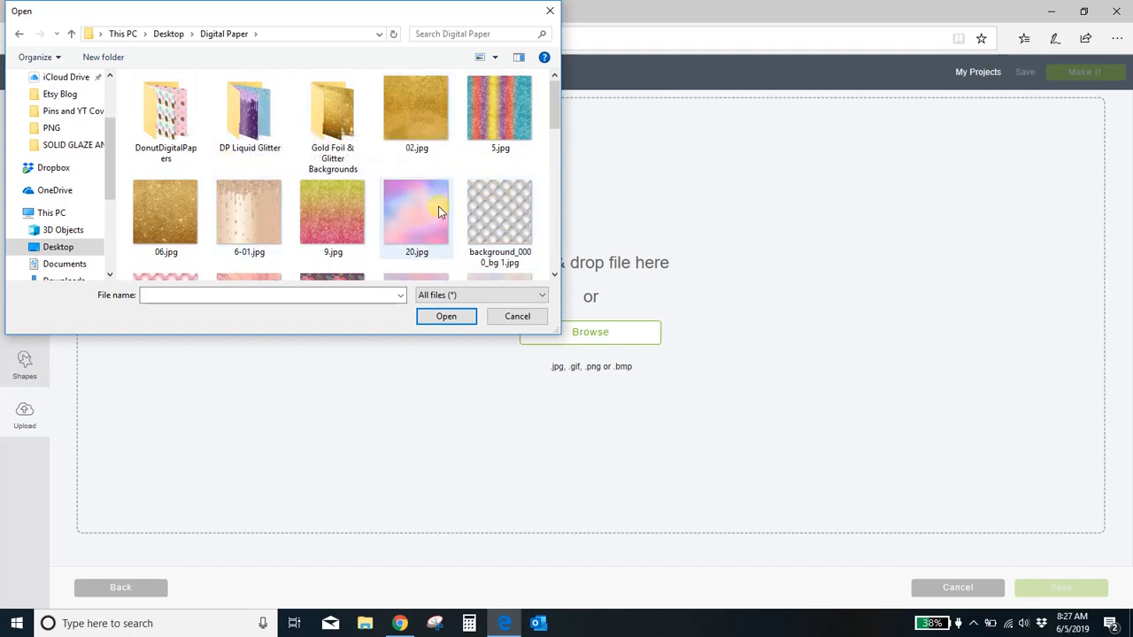
{"action": "scroll", "scroll_direction": "down", "scroll_amount": 3}
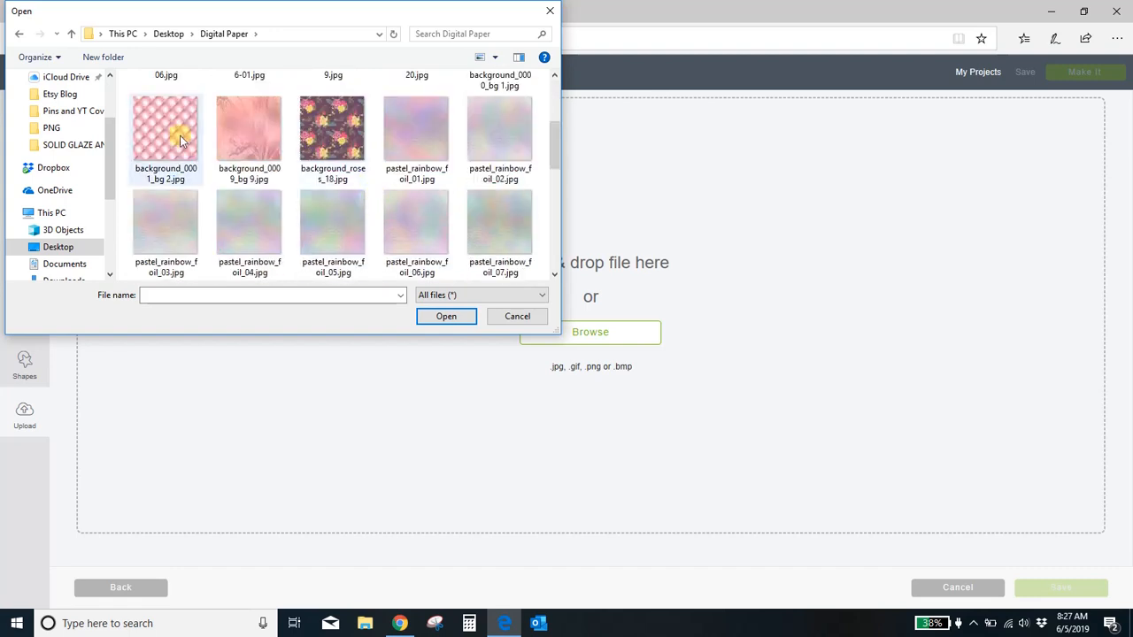
{"action": "left_click", "coordinate": [167, 128]}
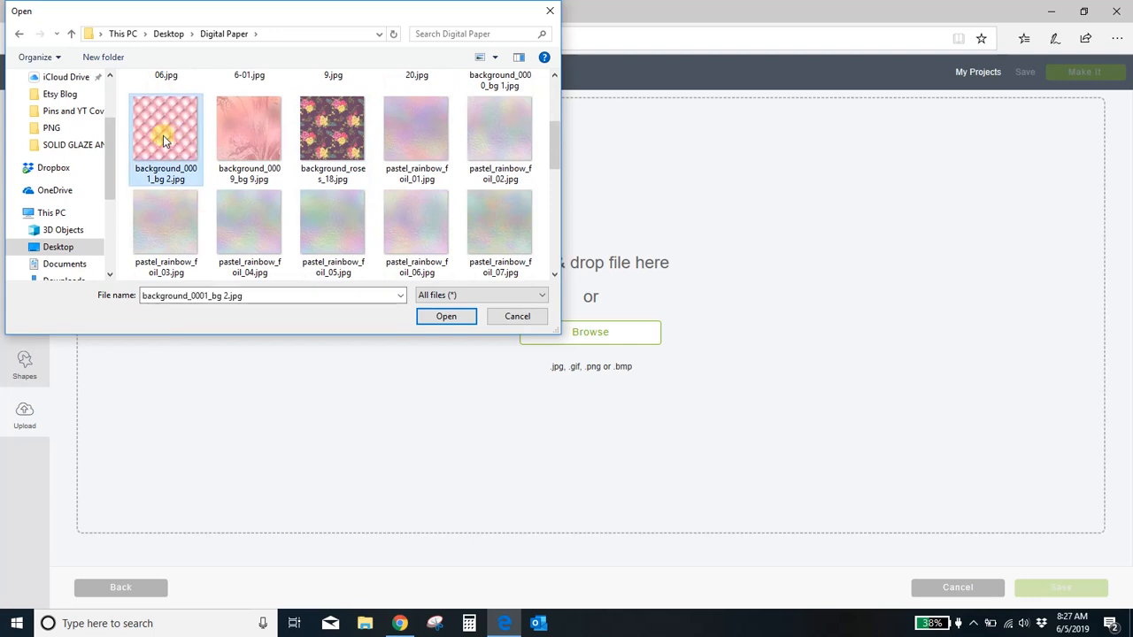
Step: Load the image and save it as a pattern named 'pink diamonds'
{"action": "left_click", "coordinate": [446, 315]}
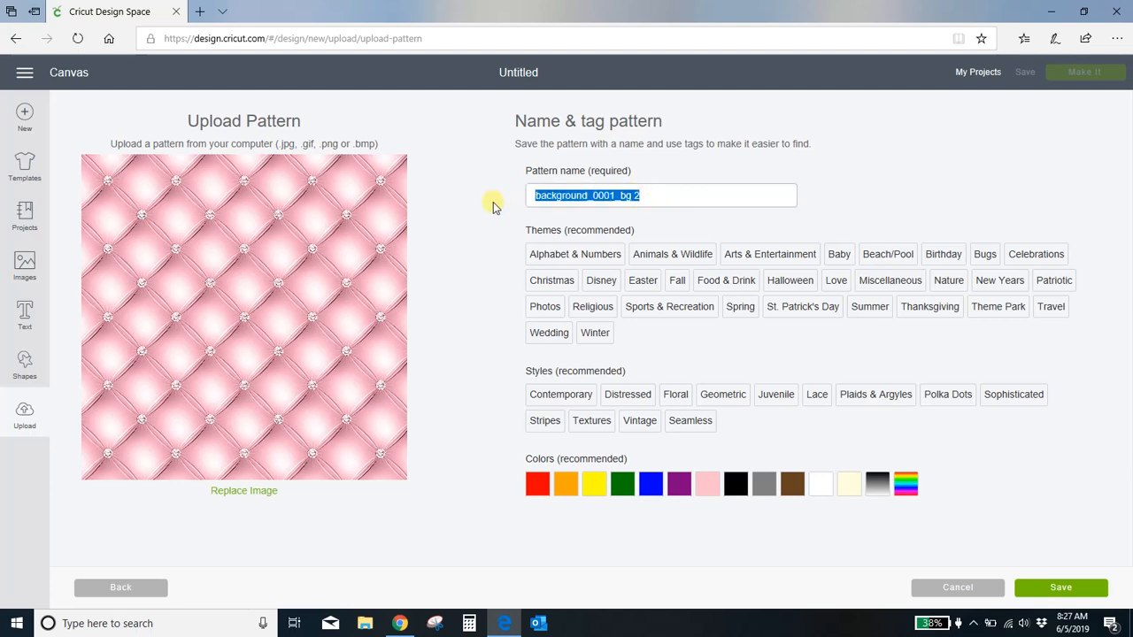
{"action": "type", "text": "pink"}
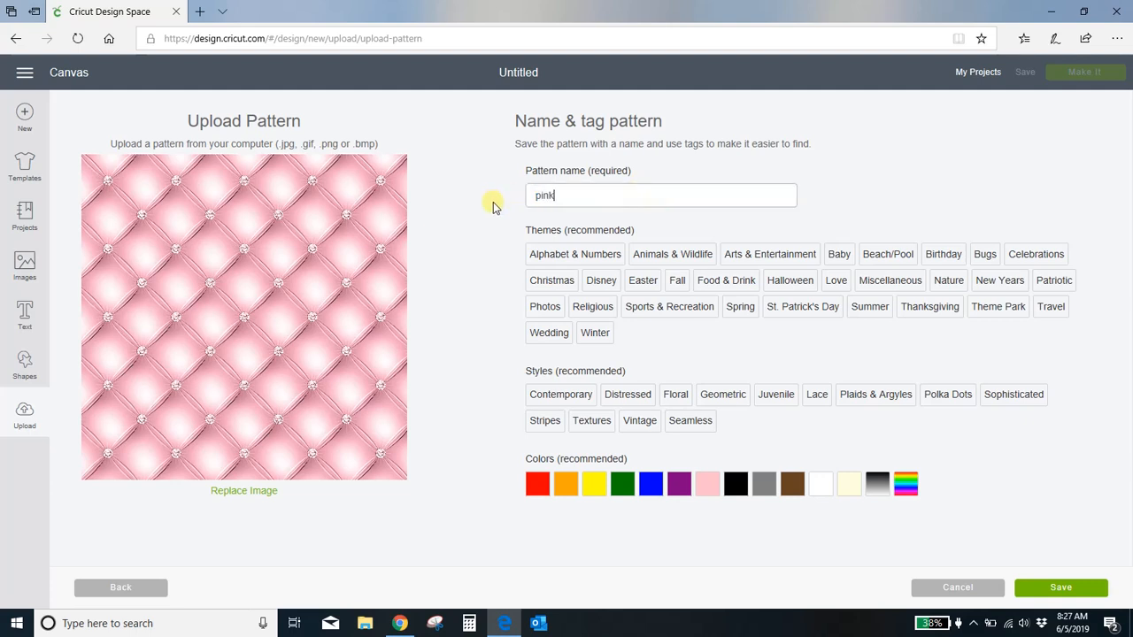
{"action": "type", "text": "diamonds"}
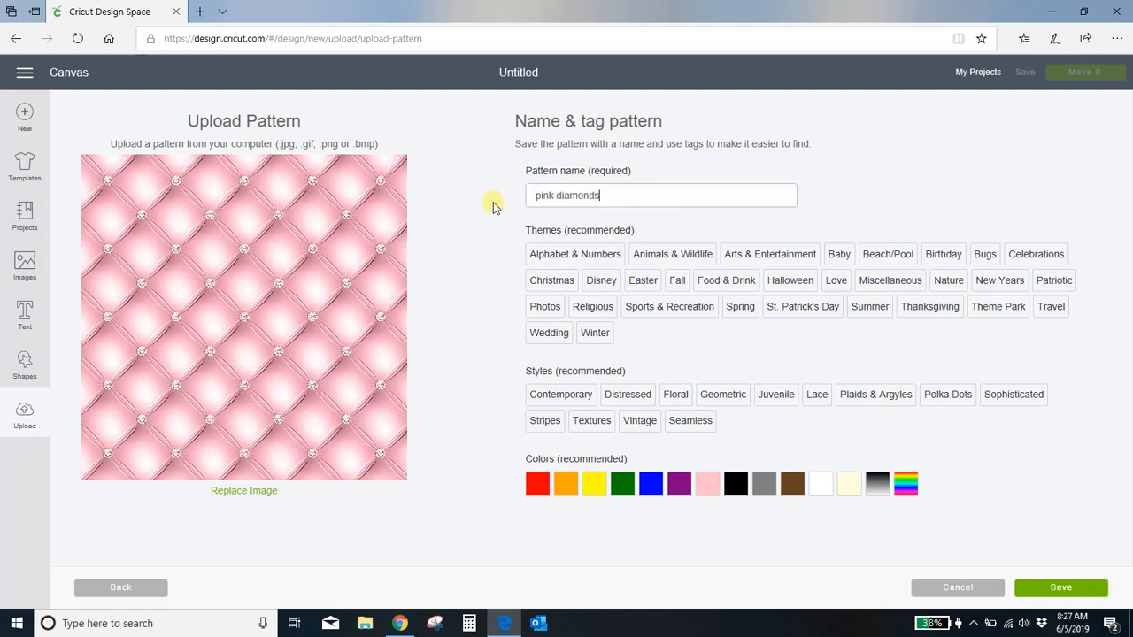
{"action": "left_click", "coordinate": [1060, 588]}
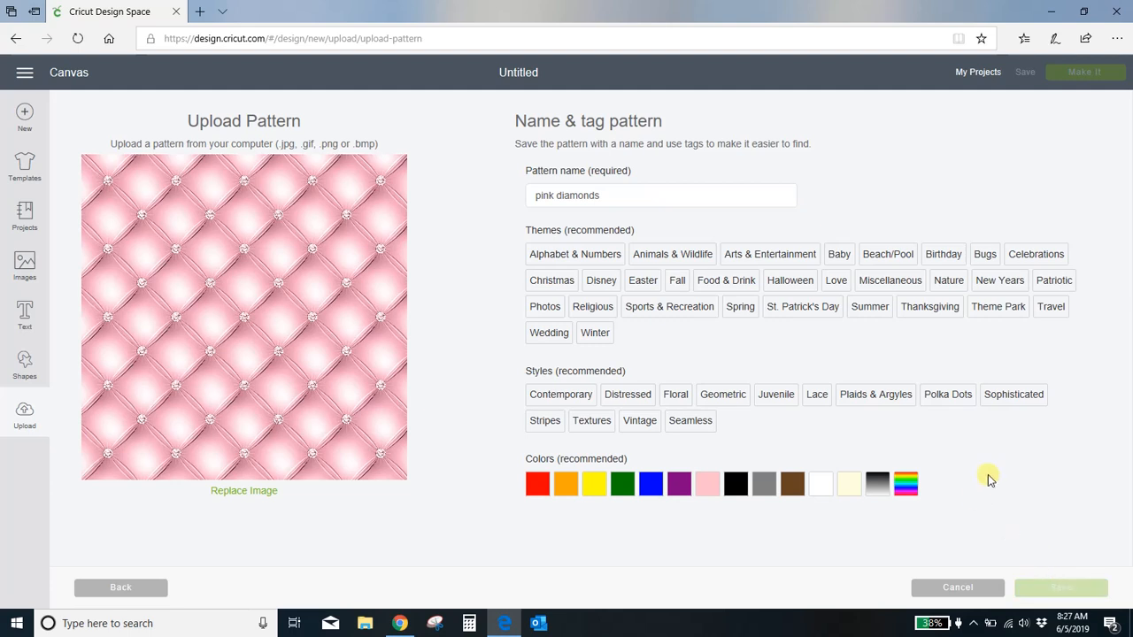
{"action": "mouse_move", "coordinate": [274, 331]}
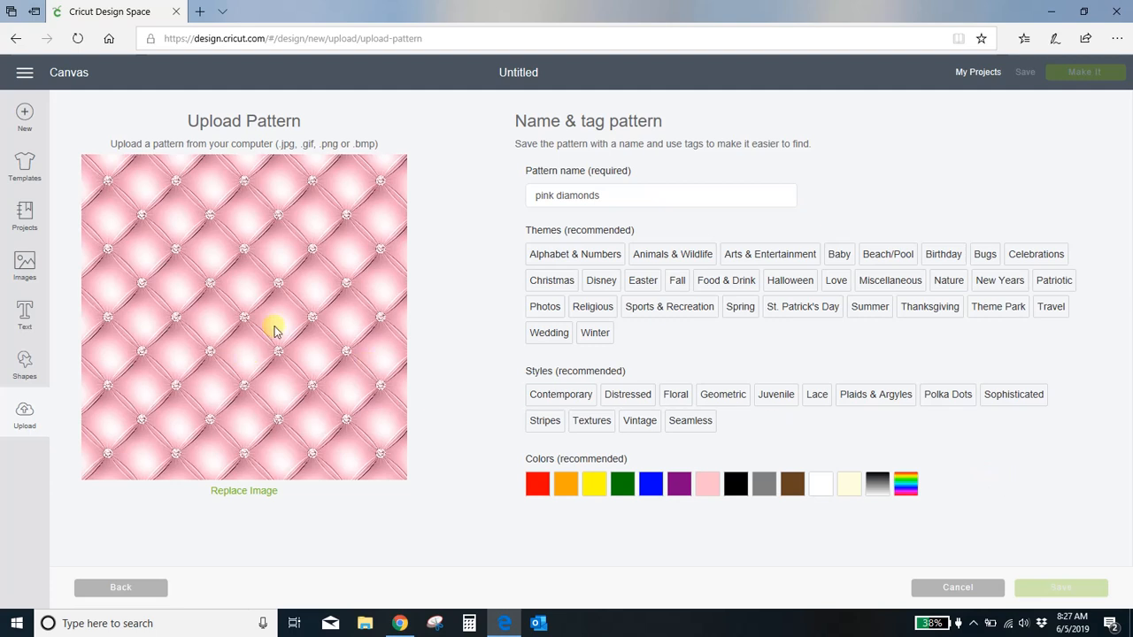
{"action": "mouse_move", "coordinate": [405, 352]}
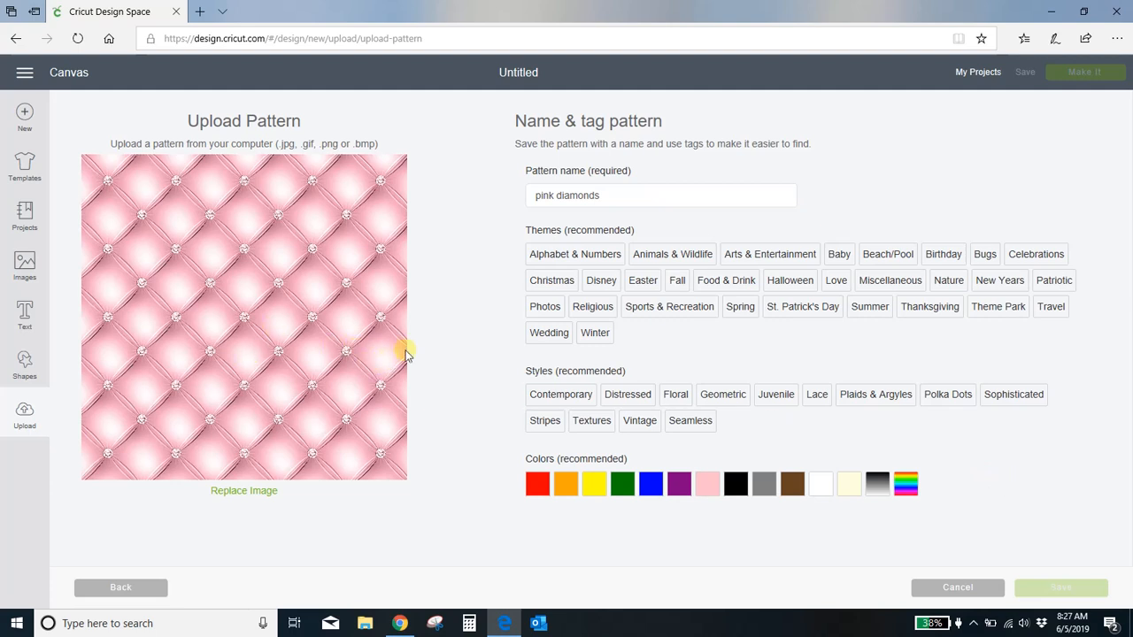
{"action": "mouse_move", "coordinate": [441, 354]}
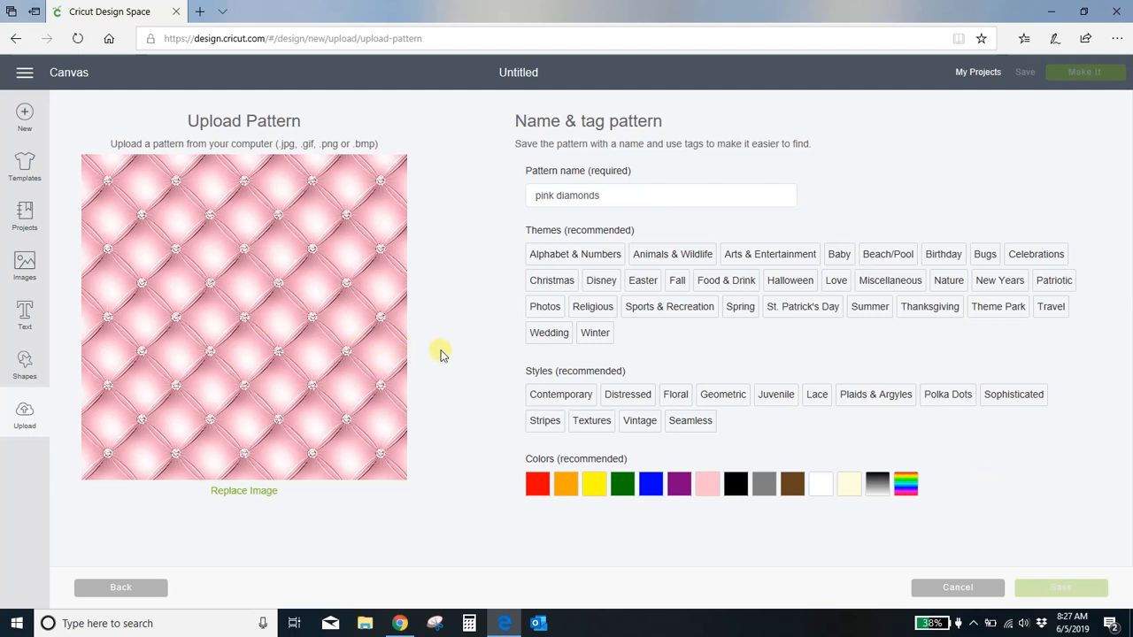
{"action": "mouse_move", "coordinate": [446, 363]}
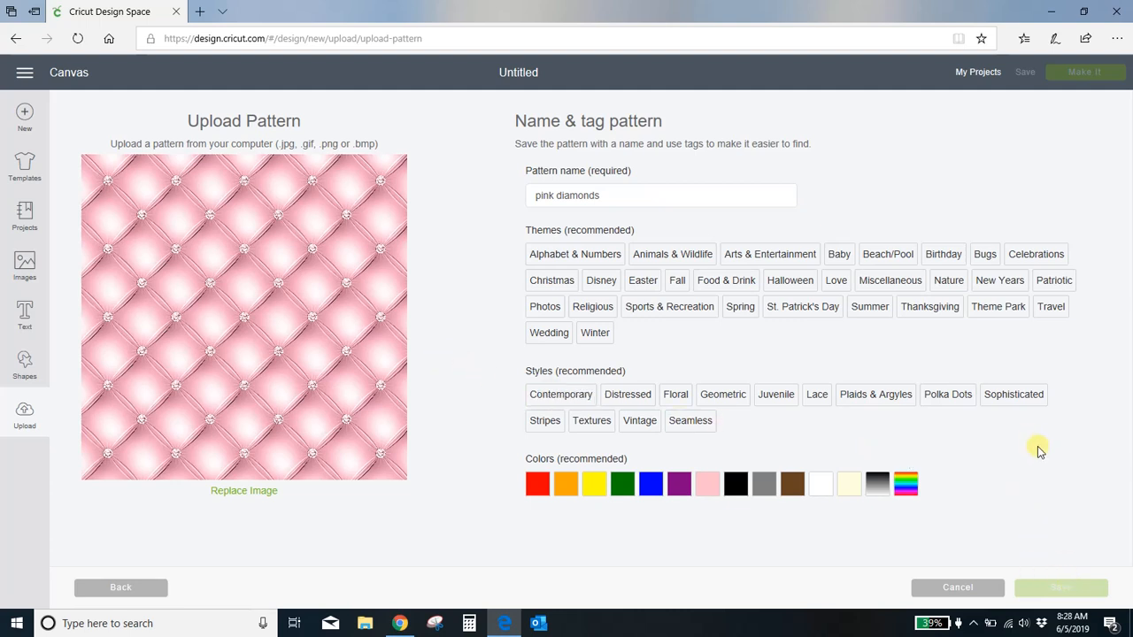
{"action": "mouse_move", "coordinate": [708, 354]}
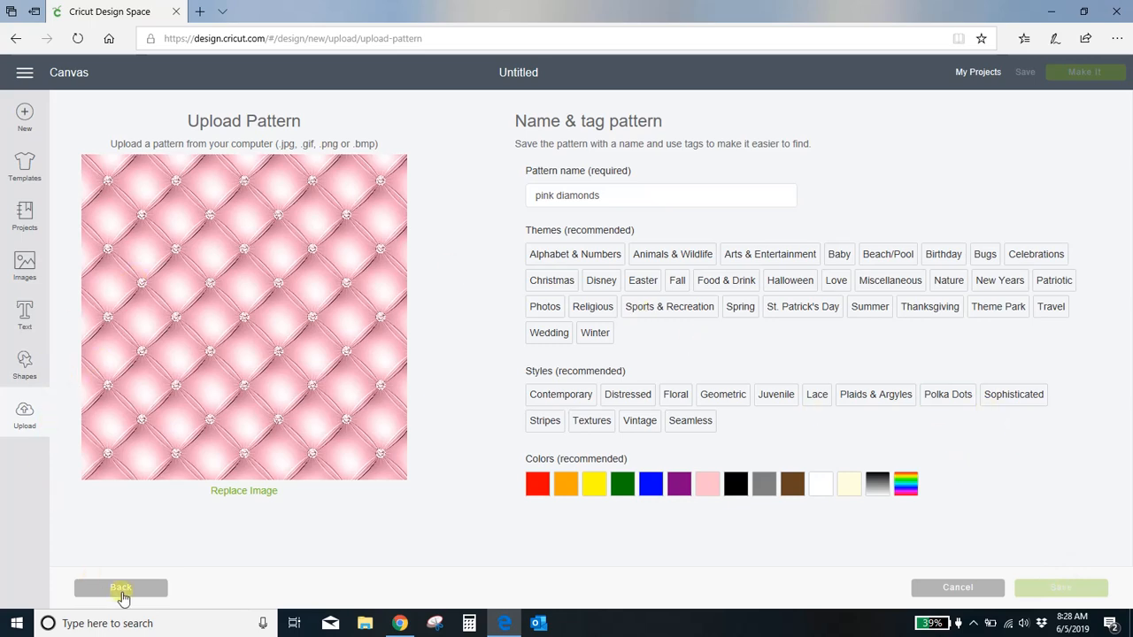
Step: Return from the upload screen to the blank design canvas
{"action": "left_click", "coordinate": [120, 588]}
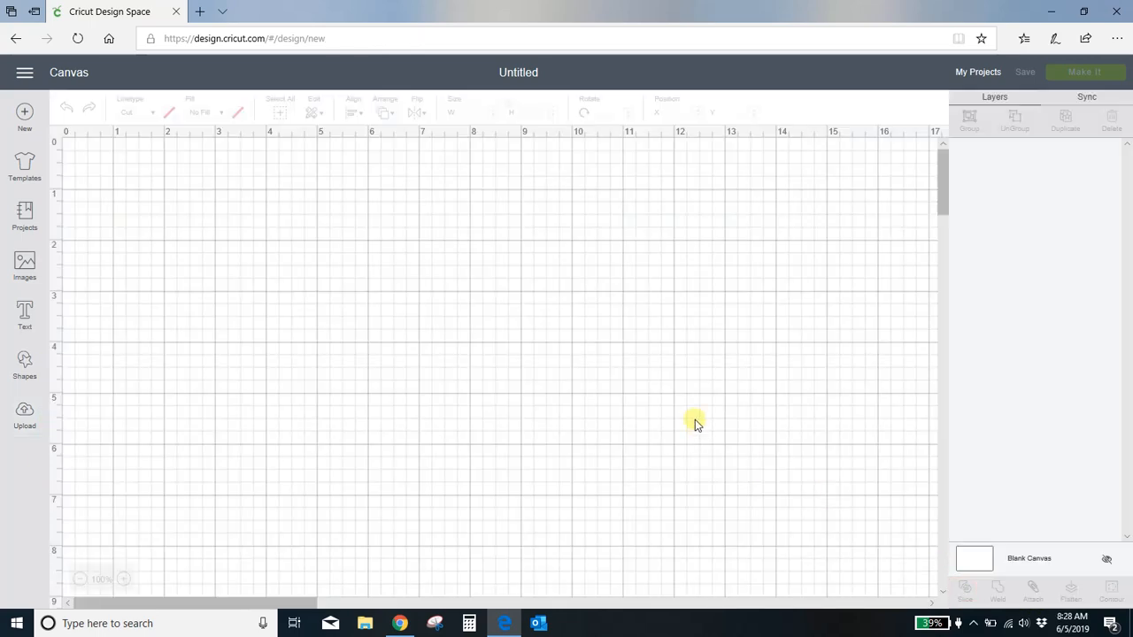
{"action": "mouse_move", "coordinate": [432, 294]}
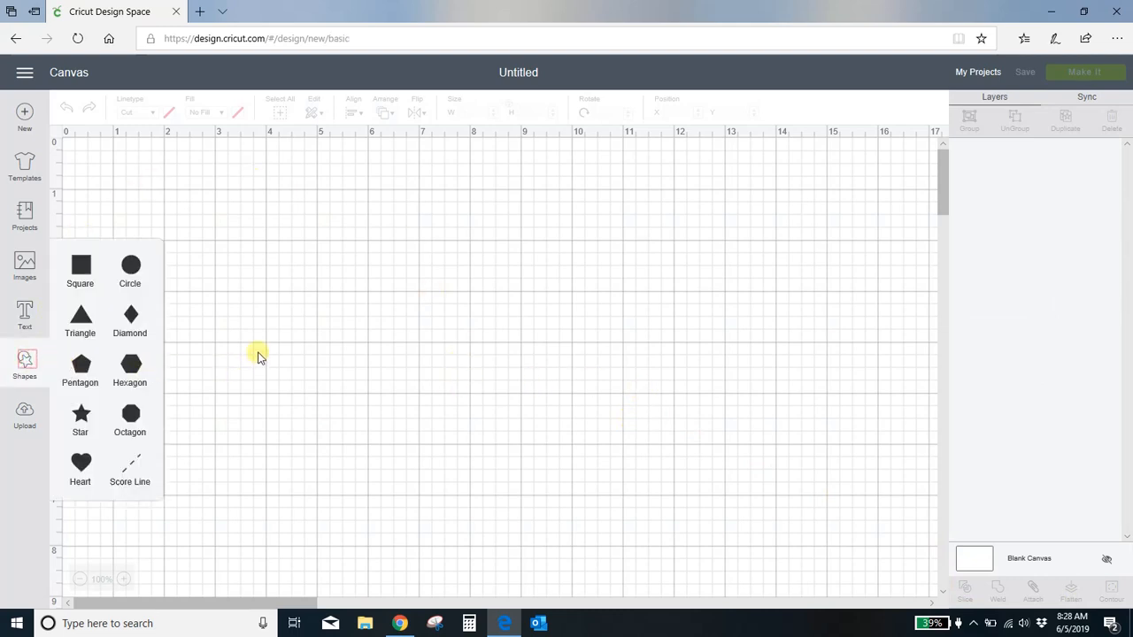
{"action": "mouse_move", "coordinate": [80, 266]}
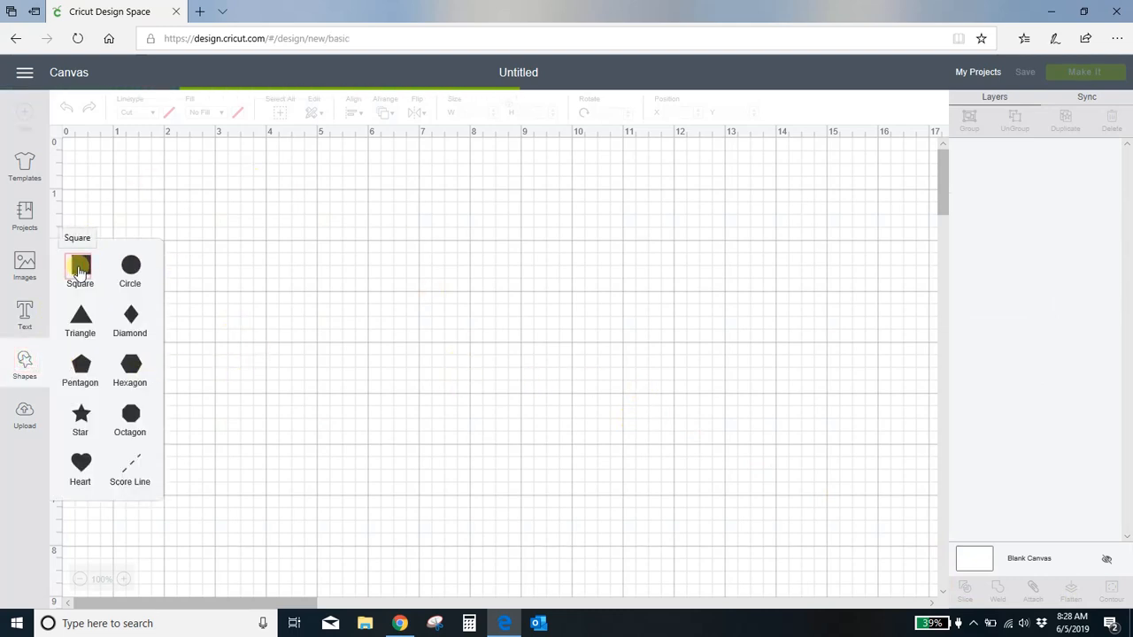
Step: Insert a square and set its size fields toward a 4 by 6 inch rectangle
{"action": "left_click", "coordinate": [80, 269]}
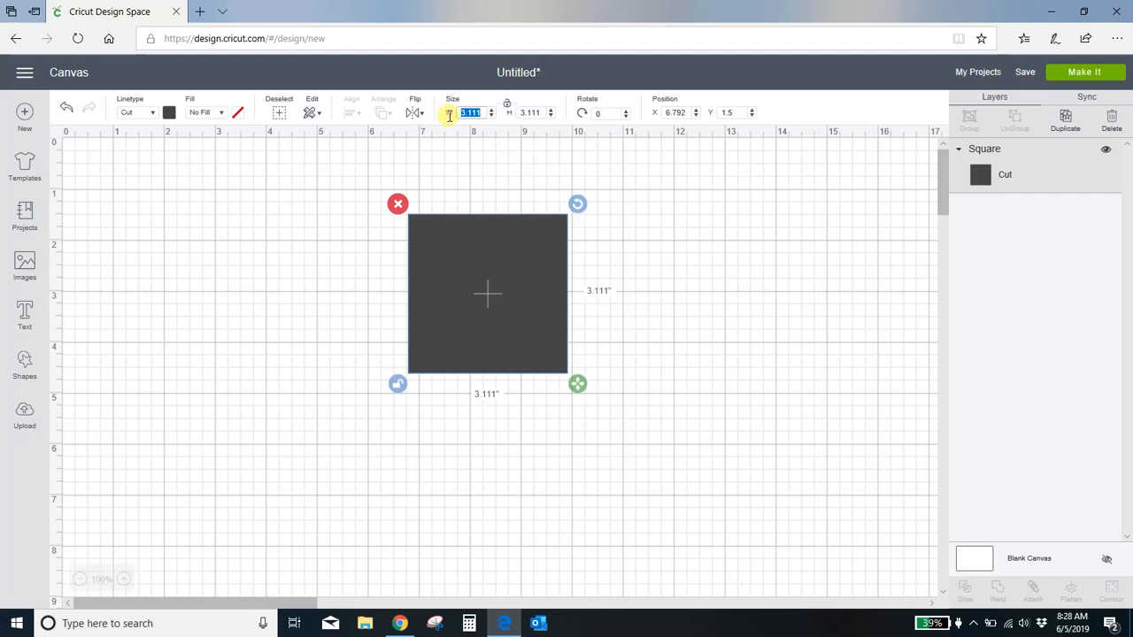
{"action": "type", "text": "4"}
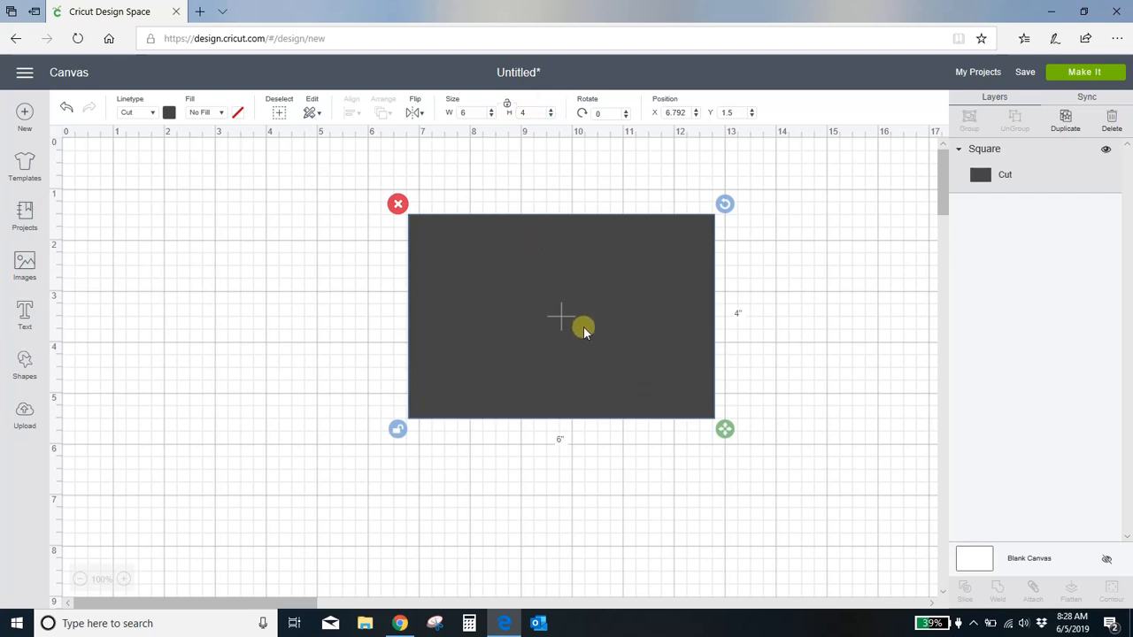
{"action": "left_click", "coordinate": [464, 114]}
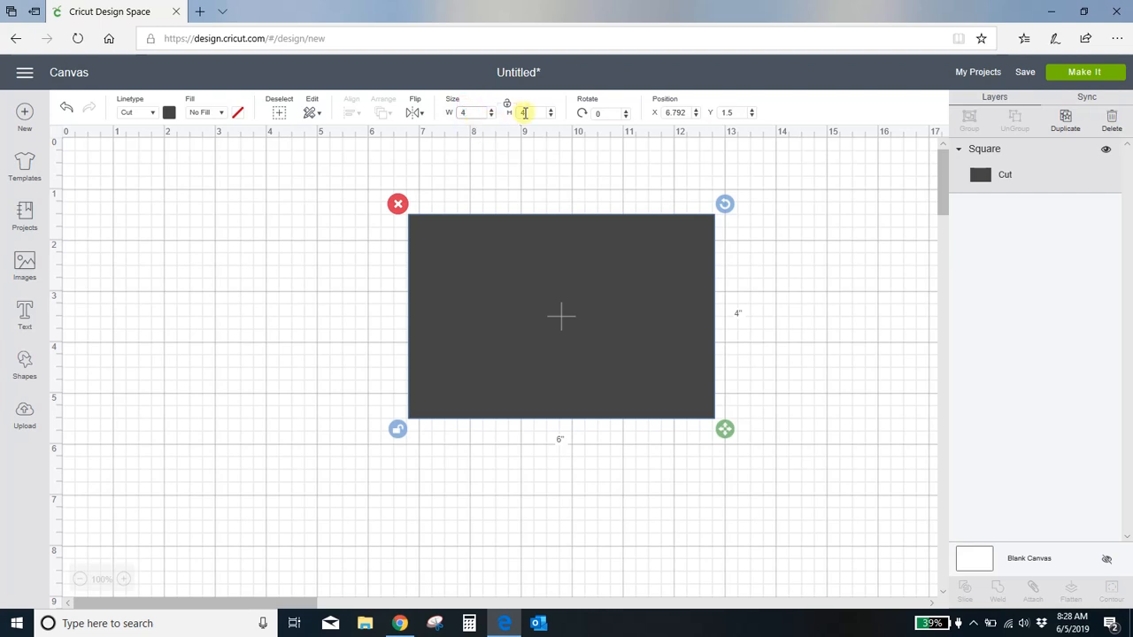
{"action": "type", "text": "4"}
{"action": "type", "text": "6"}
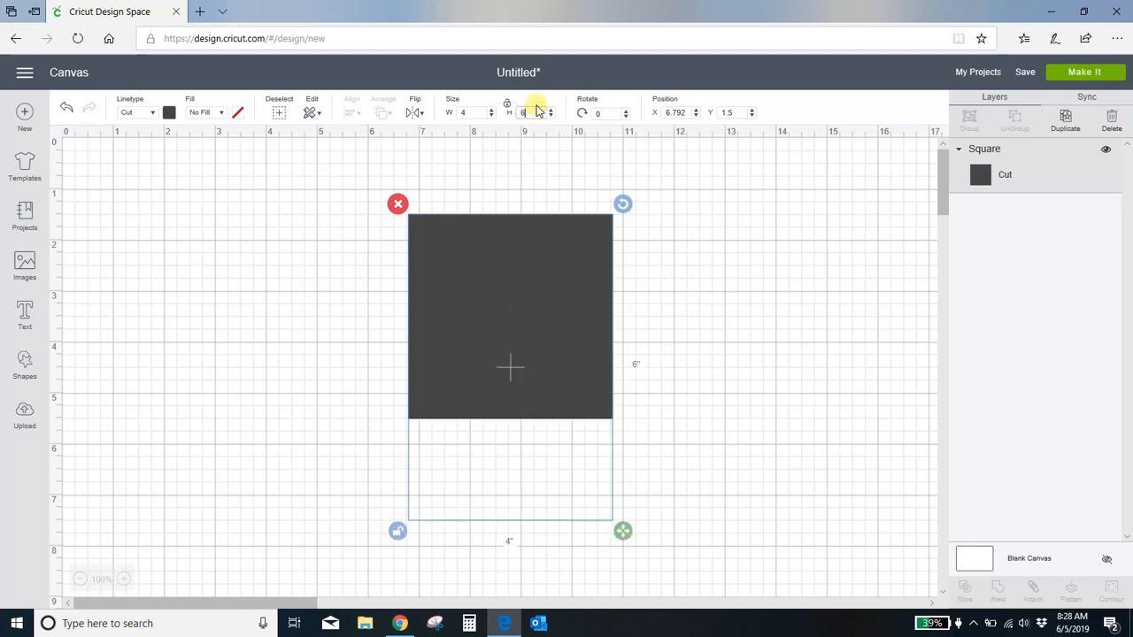
Step: Cancel out of the reopened Upload page back to the canvas with the rectangle
{"action": "left_click", "coordinate": [25, 411]}
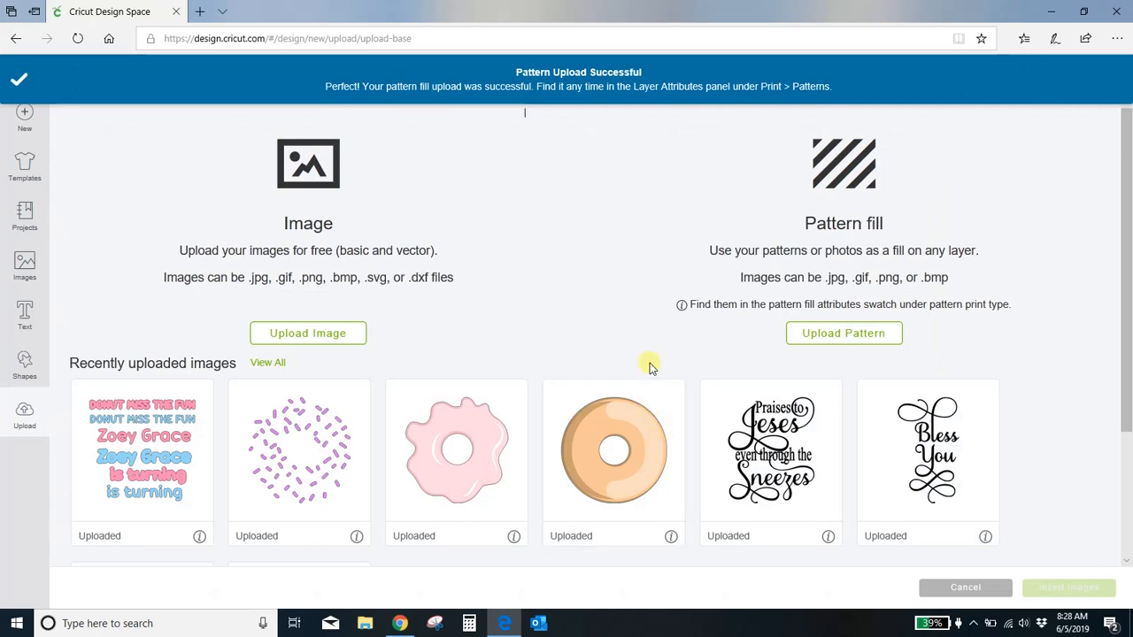
{"action": "mouse_move", "coordinate": [954, 561]}
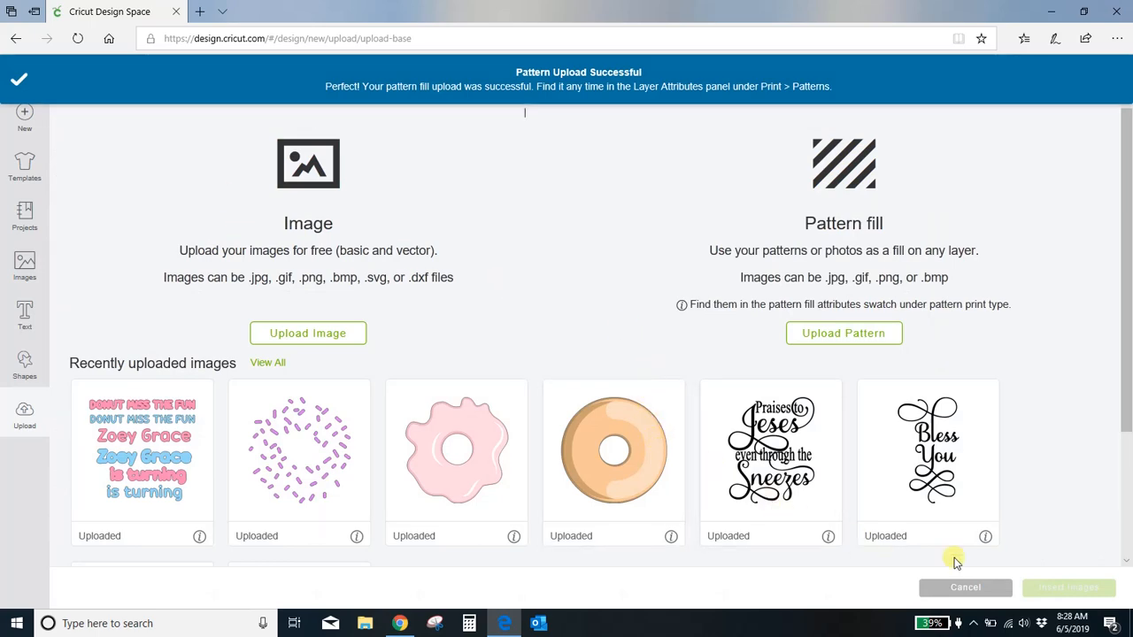
{"action": "left_click", "coordinate": [965, 588]}
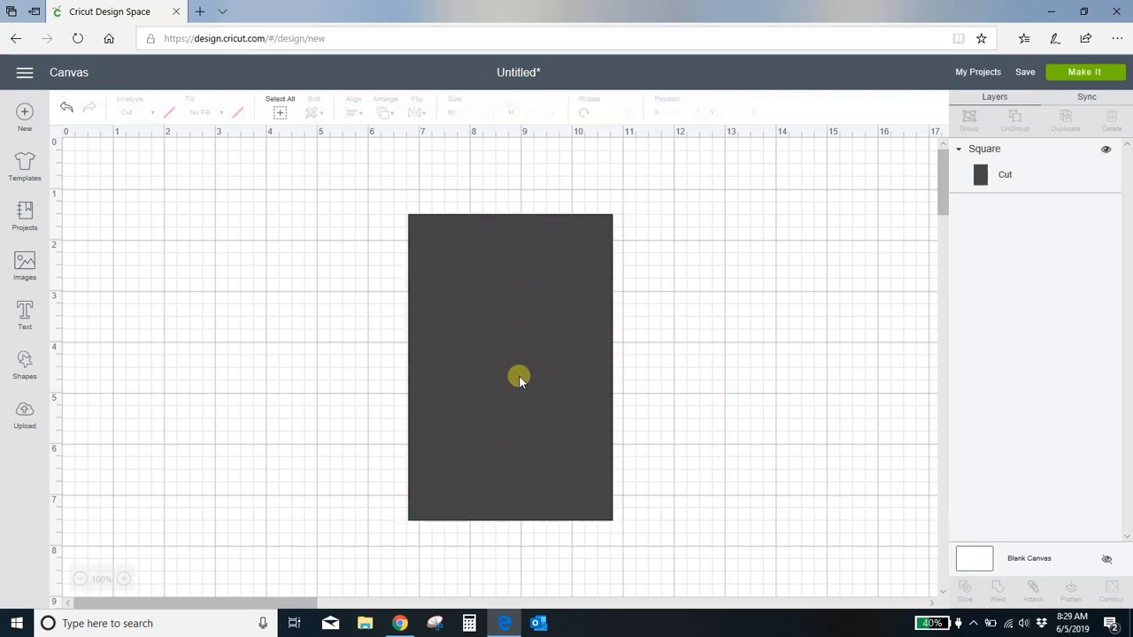
Step: Select the 4 by 6 rectangle and set its Fill to Print
{"action": "left_click", "coordinate": [510, 367]}
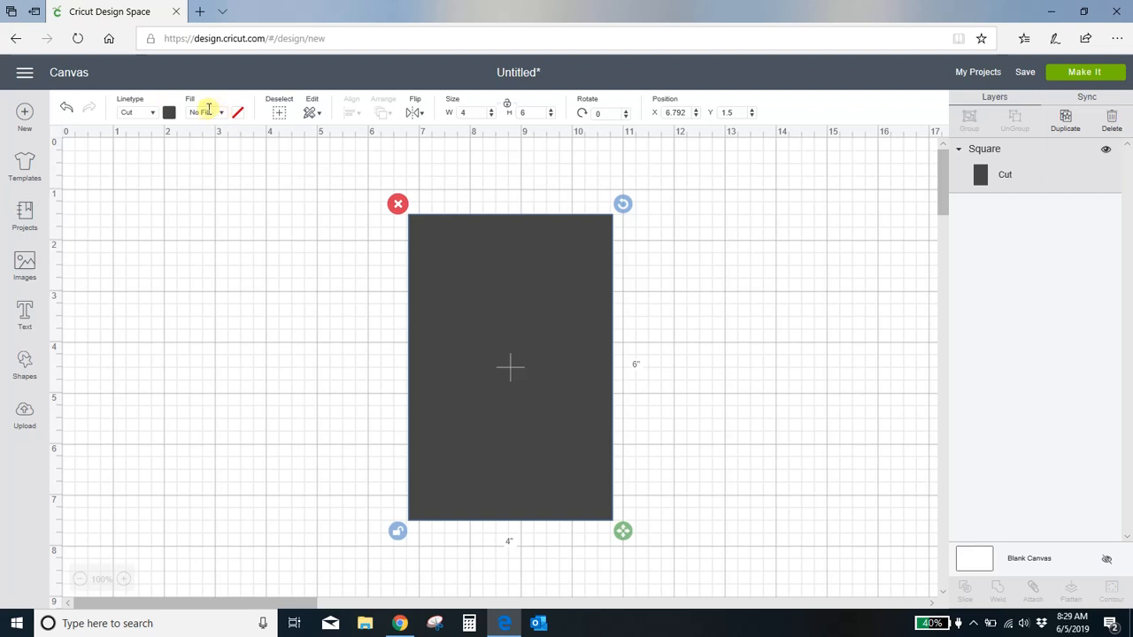
{"action": "left_click", "coordinate": [205, 114]}
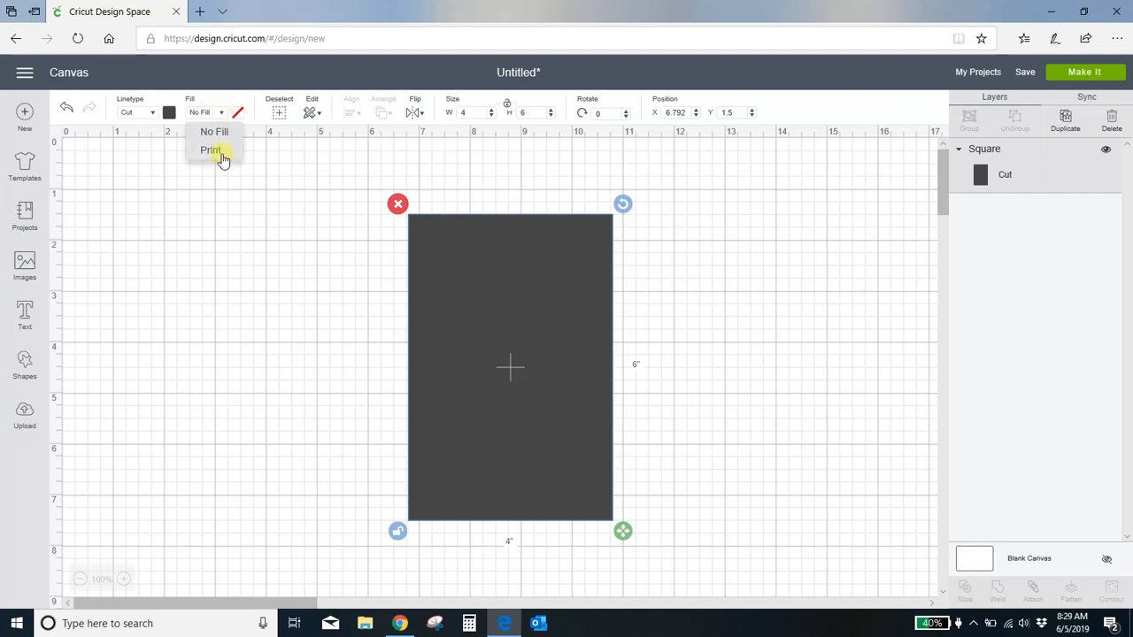
{"action": "left_click", "coordinate": [210, 149]}
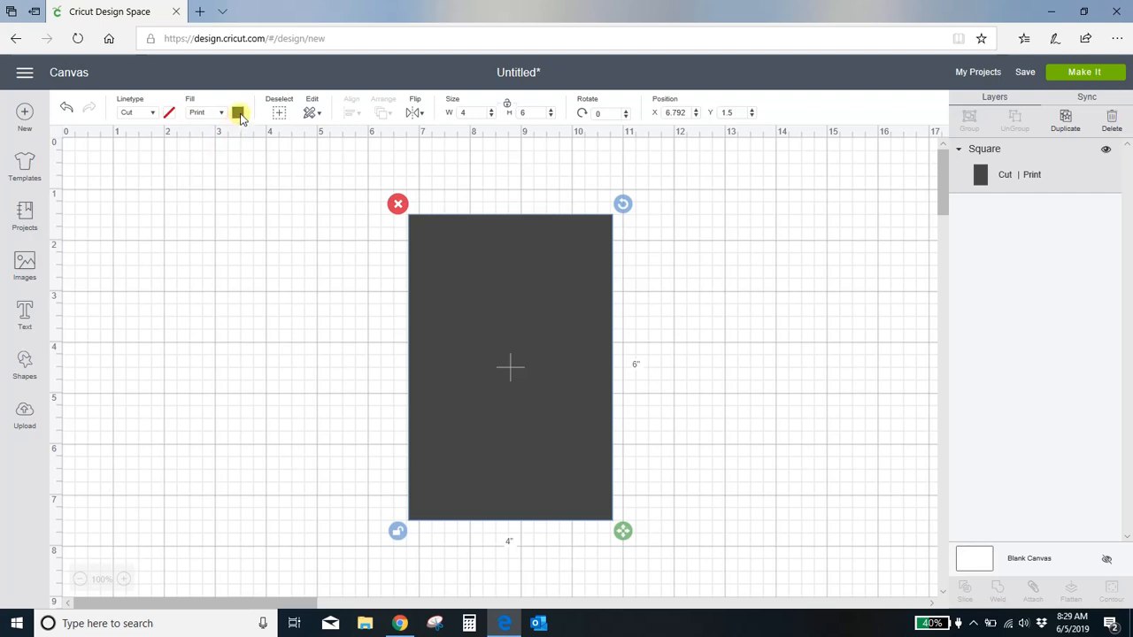
Step: Change the print type to Pattern and choose the pink diamond pattern
{"action": "left_click", "coordinate": [238, 114]}
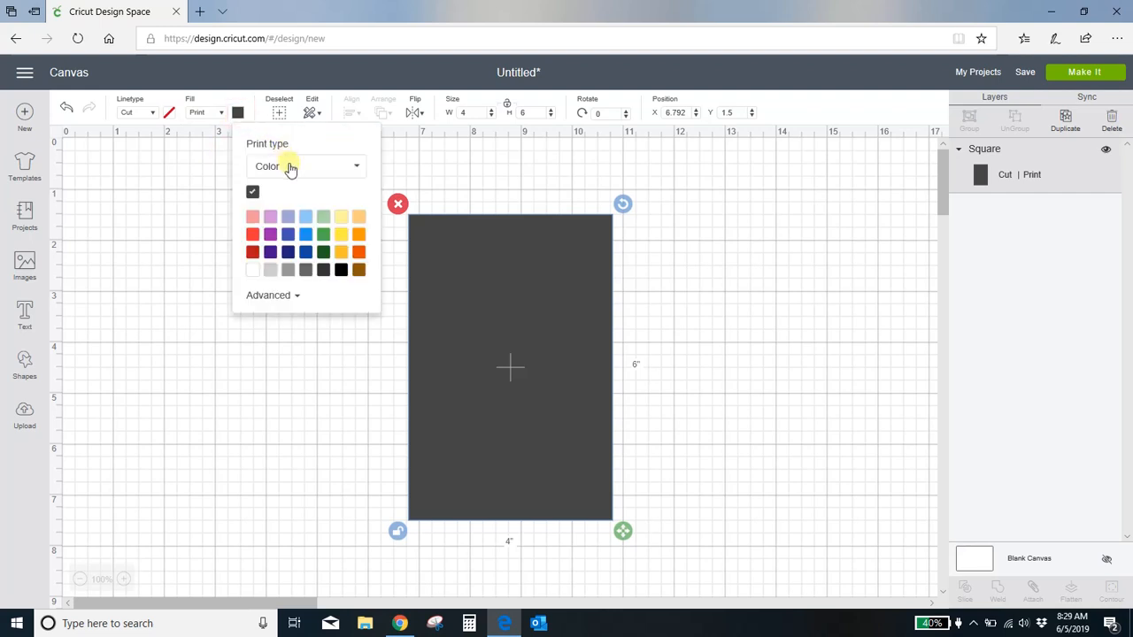
{"action": "left_click", "coordinate": [358, 167]}
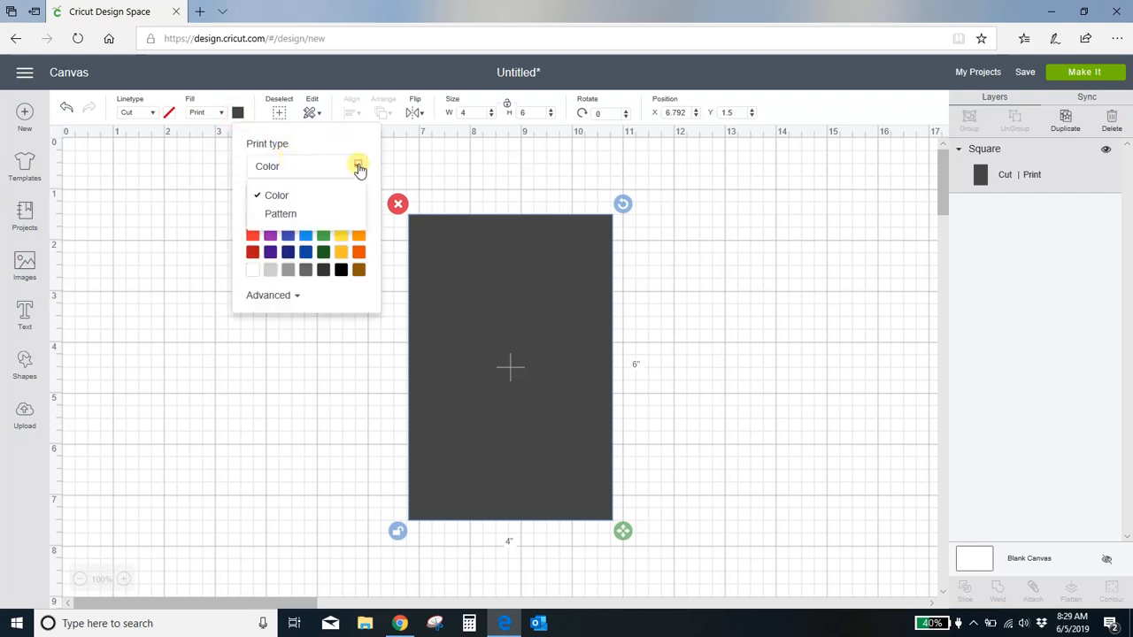
{"action": "left_click", "coordinate": [279, 213]}
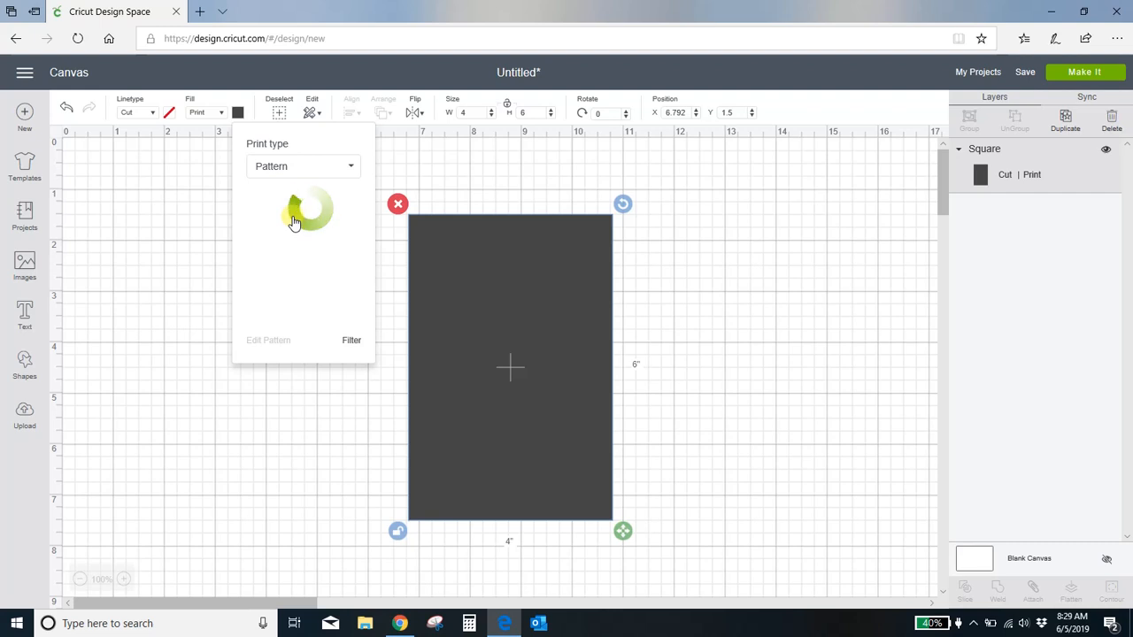
{"action": "mouse_move", "coordinate": [294, 255]}
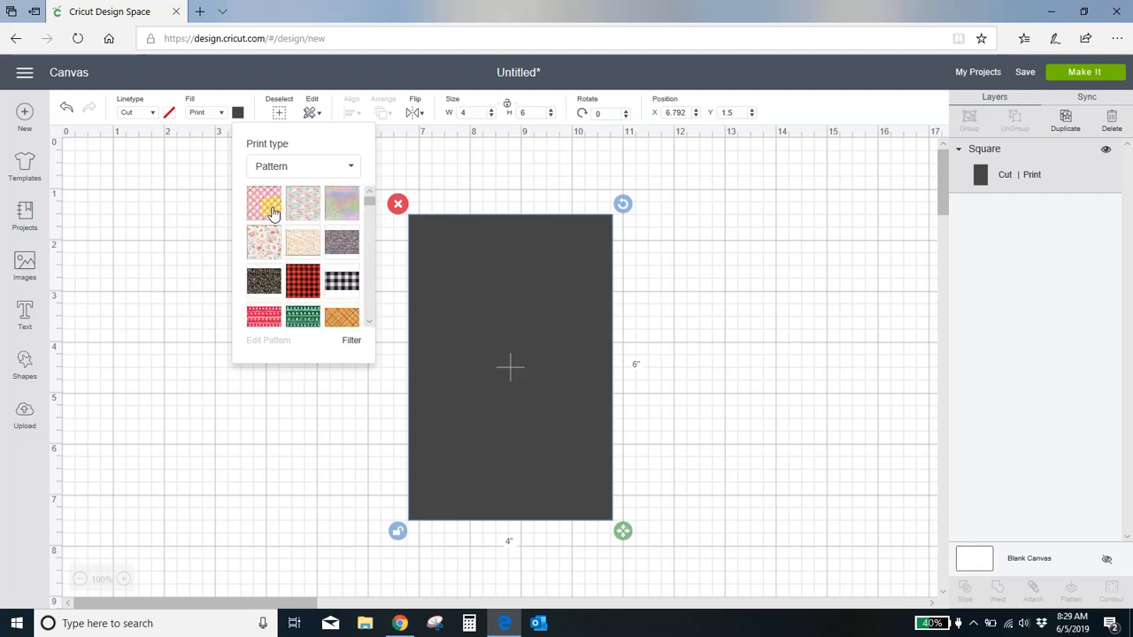
{"action": "left_click", "coordinate": [264, 203]}
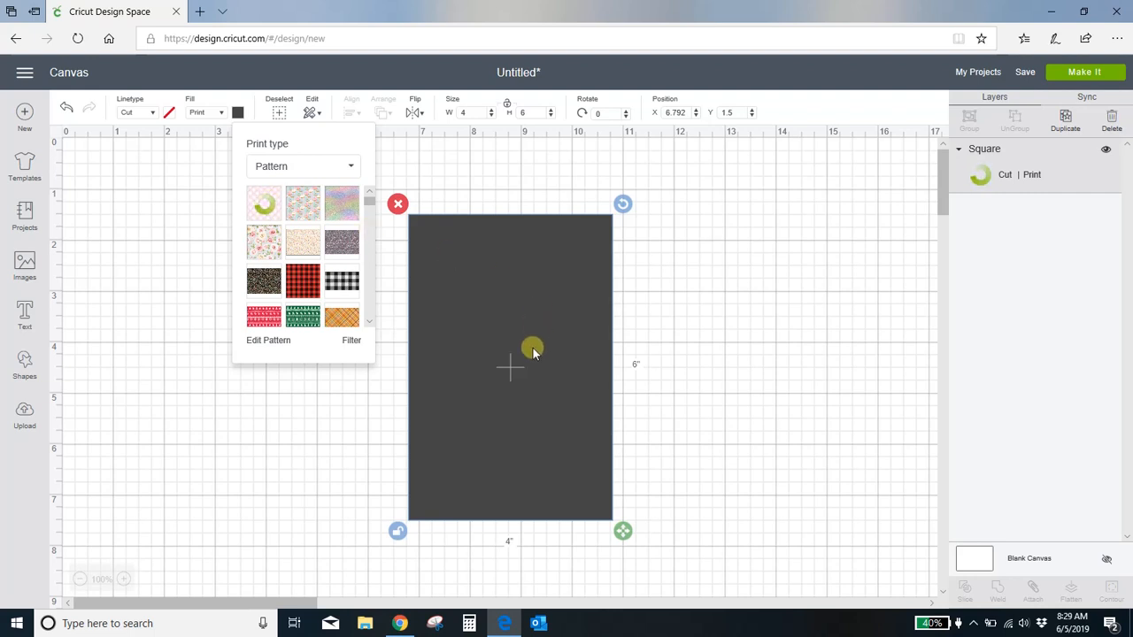
{"action": "mouse_move", "coordinate": [757, 370]}
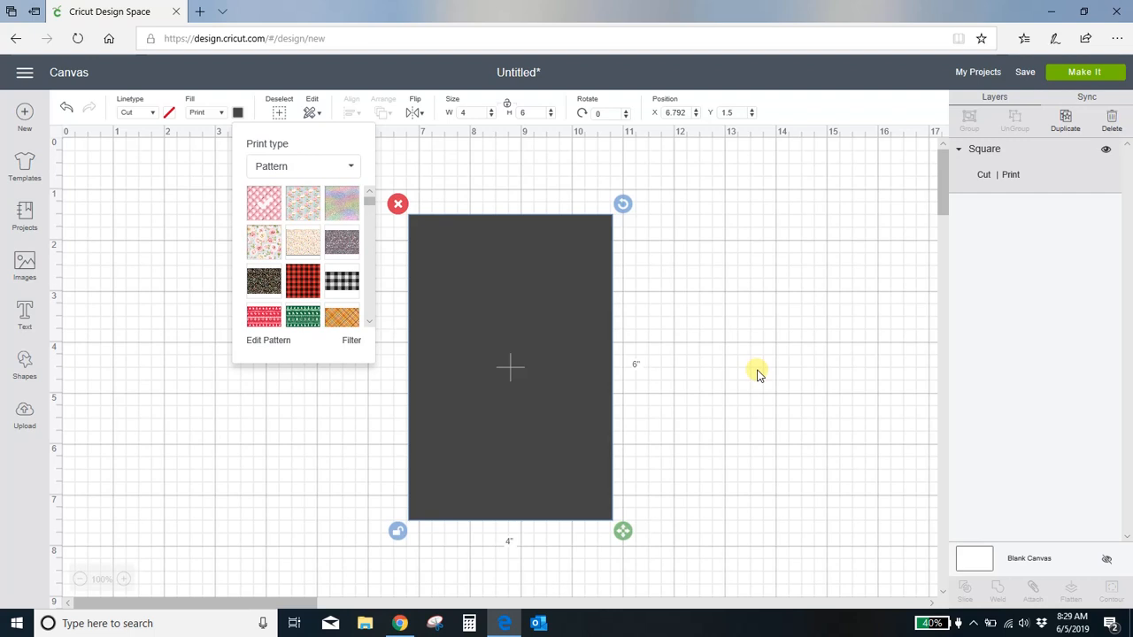
Step: Dismiss the pattern panel so the rectangle shows its pink diamond fill
{"action": "left_click", "coordinate": [263, 201]}
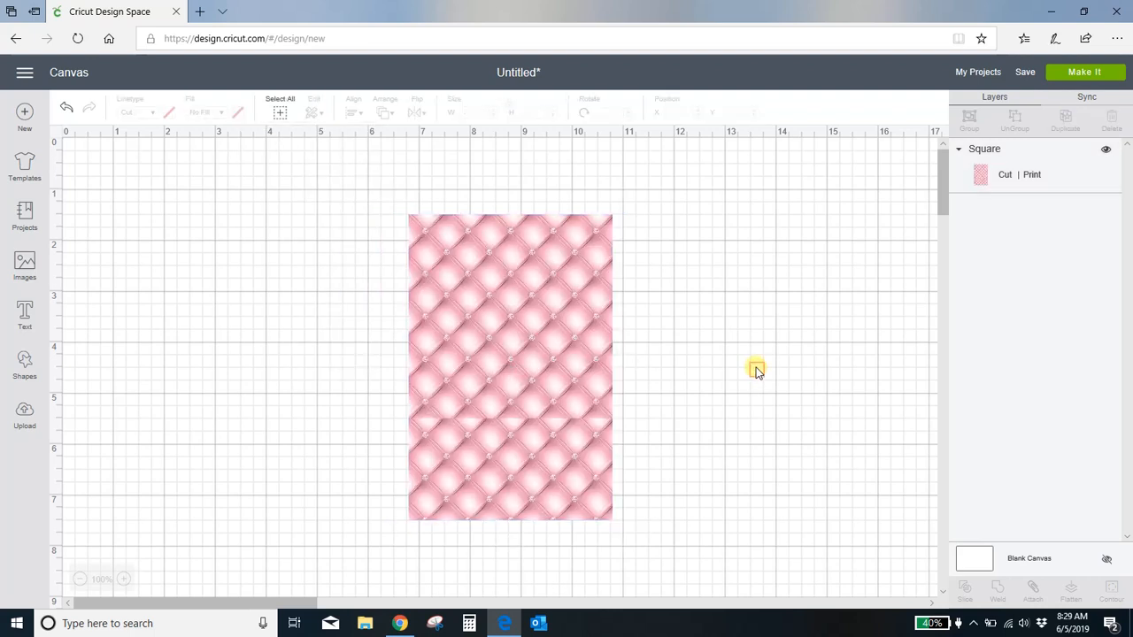
{"action": "mouse_move", "coordinate": [673, 418]}
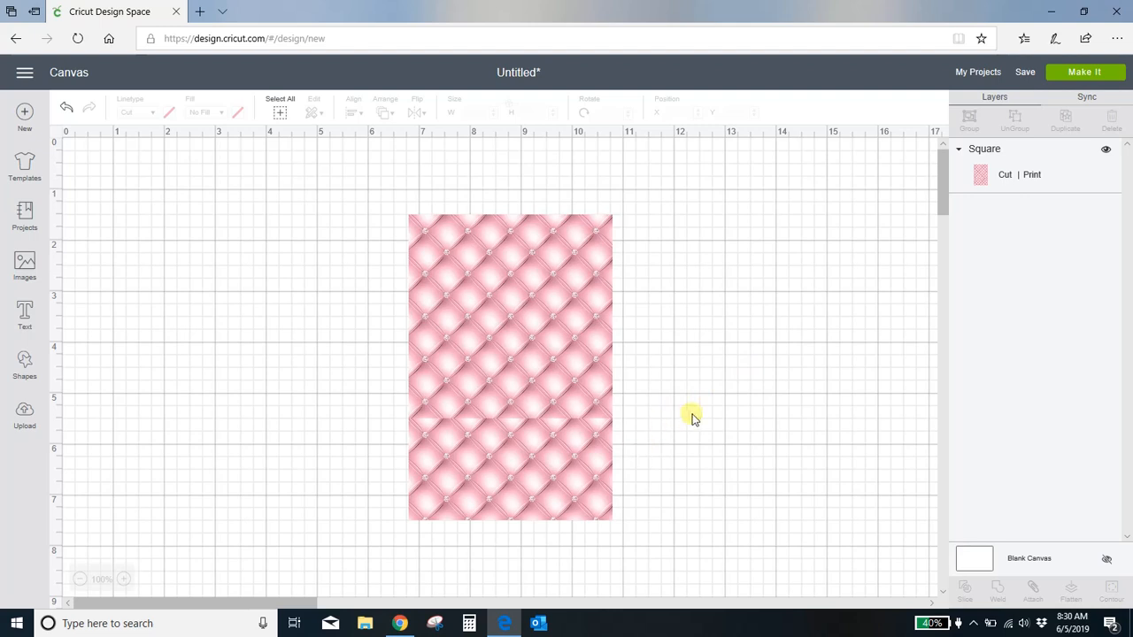
{"action": "mouse_move", "coordinate": [410, 425]}
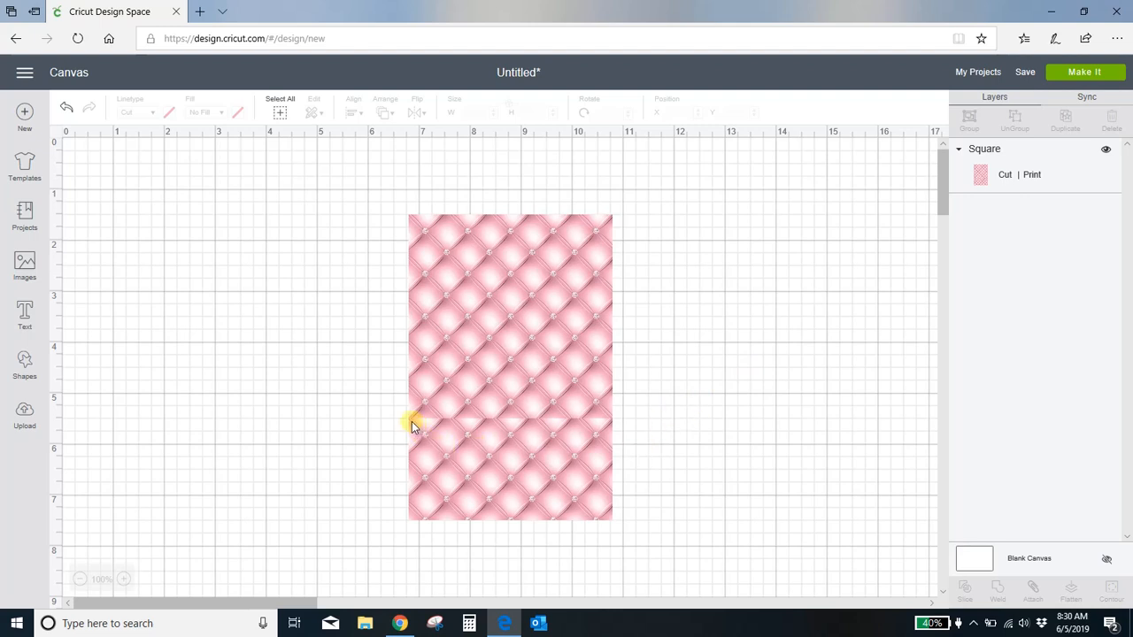
{"action": "mouse_move", "coordinate": [556, 421]}
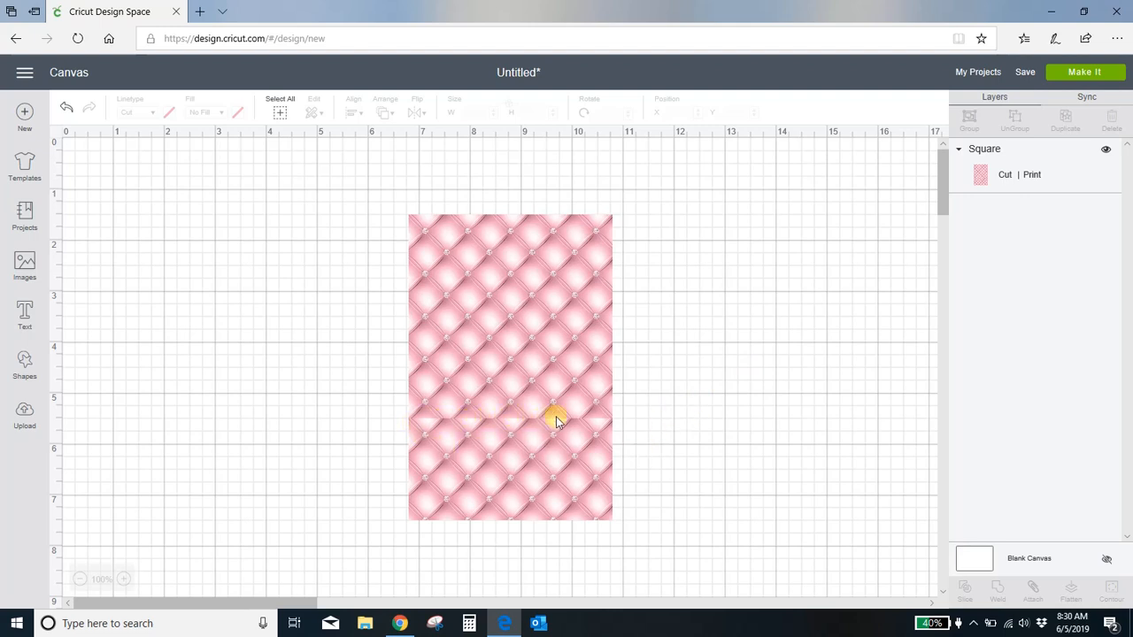
{"action": "mouse_move", "coordinate": [605, 424]}
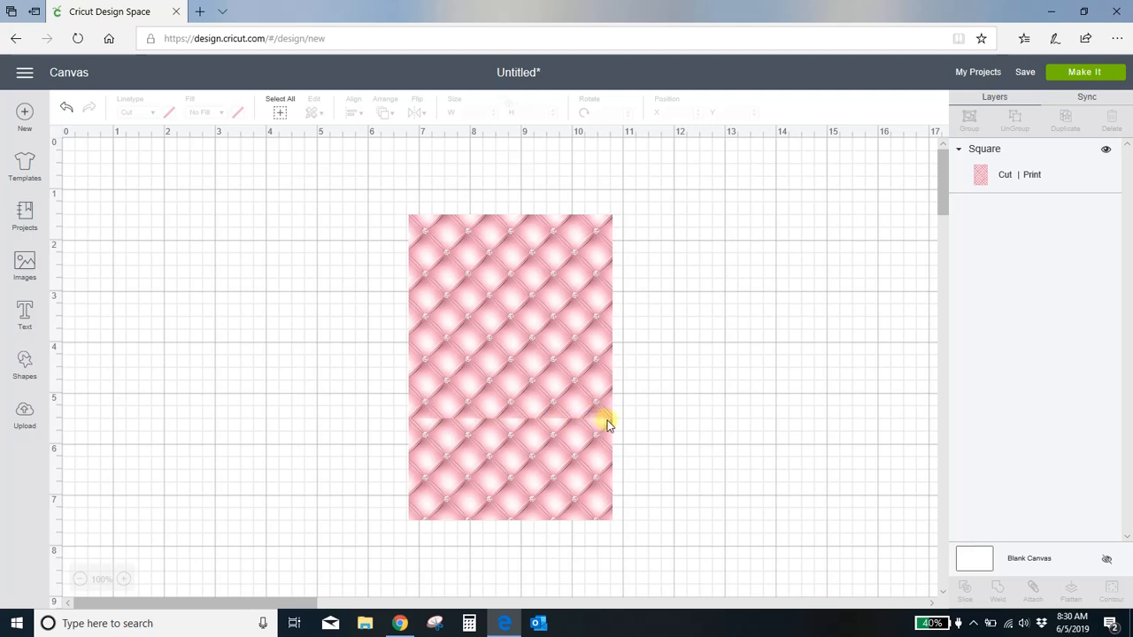
{"action": "mouse_move", "coordinate": [645, 343]}
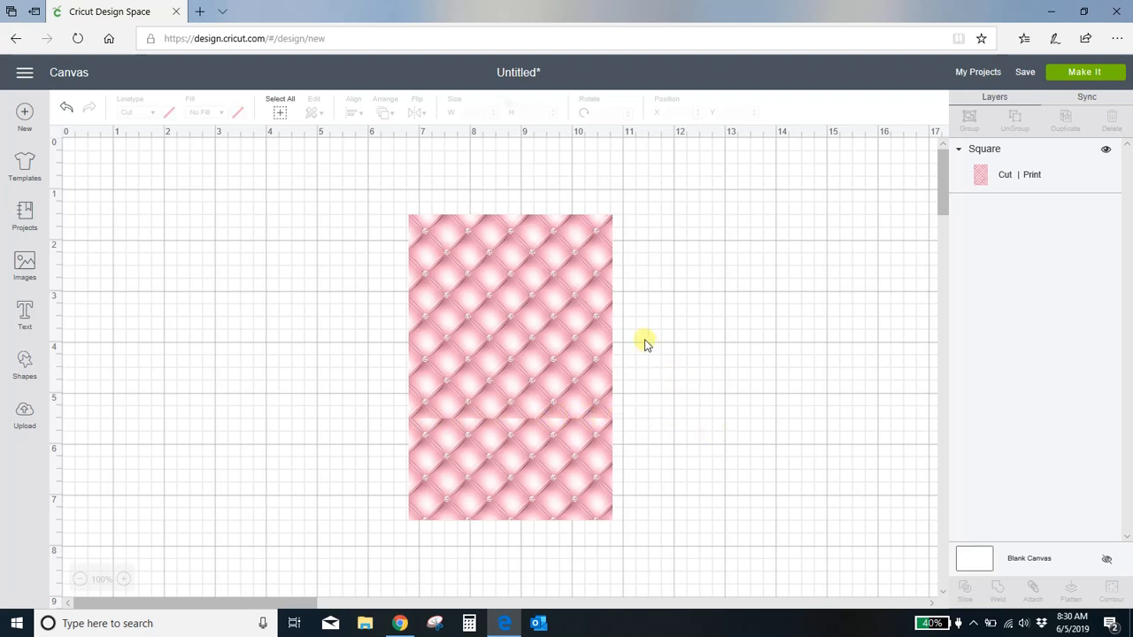
{"action": "mouse_move", "coordinate": [446, 246]}
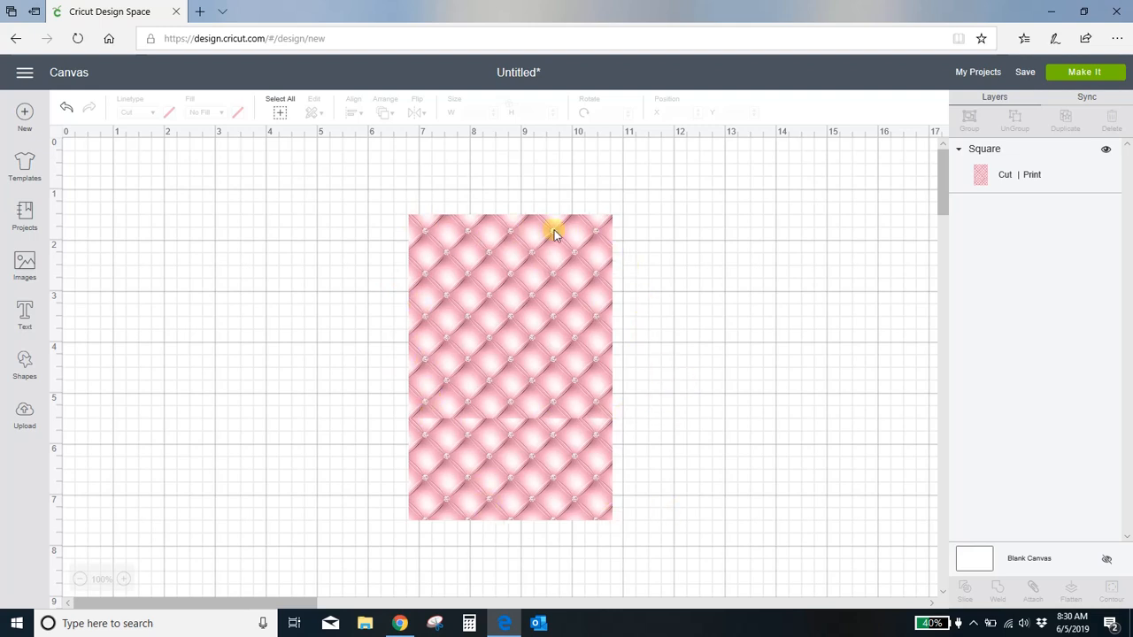
{"action": "mouse_move", "coordinate": [553, 494]}
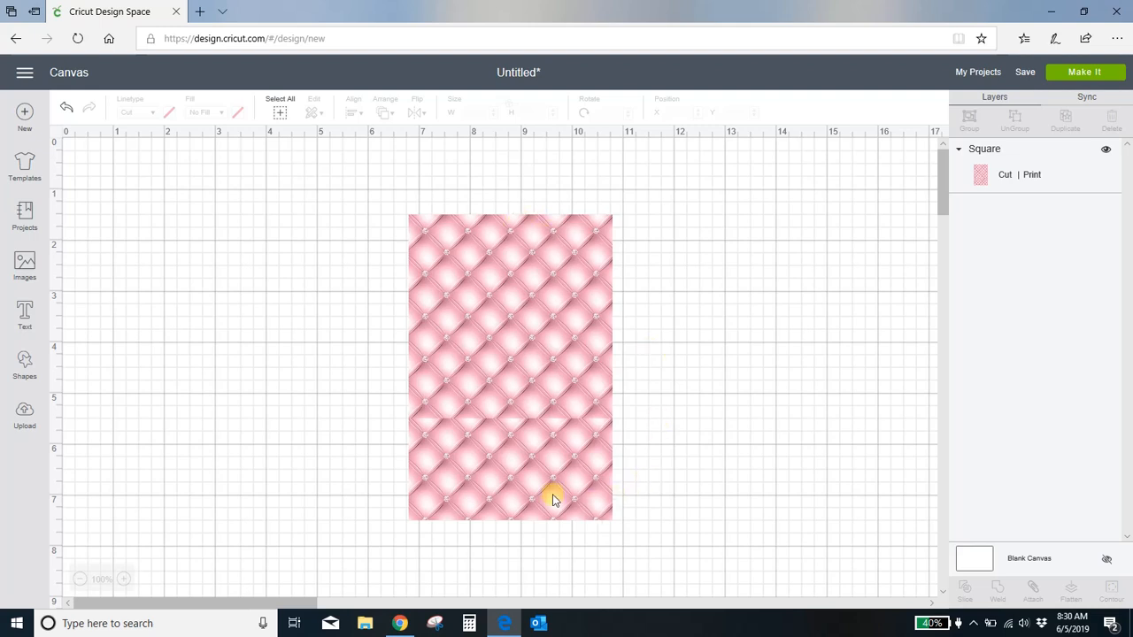
{"action": "mouse_move", "coordinate": [718, 440]}
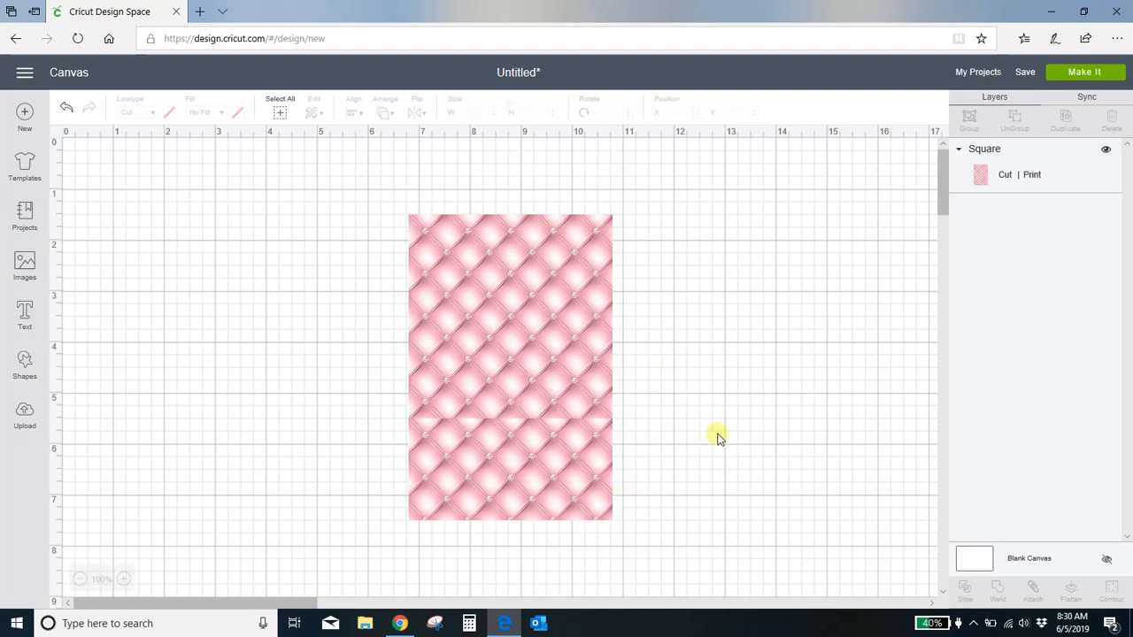
{"action": "mouse_move", "coordinate": [25, 315]}
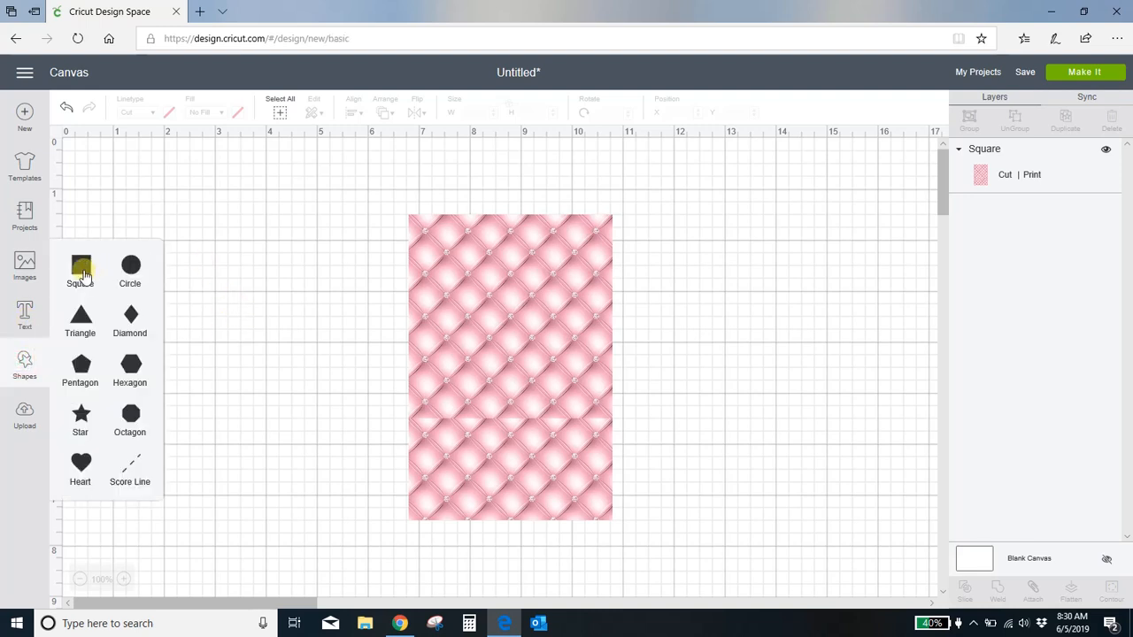
Step: Insert a second square and size it inside the patterned rectangle, leaving a border
{"action": "left_click", "coordinate": [81, 268]}
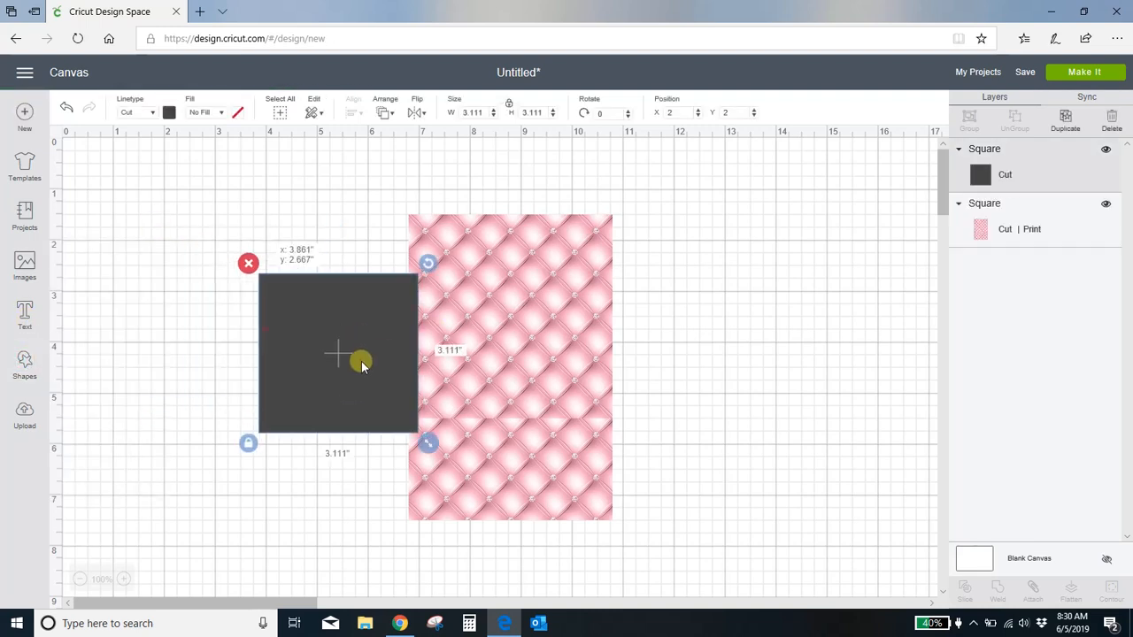
{"action": "left_click_drag", "start_coordinate": [336, 354], "coordinate": [496, 301]}
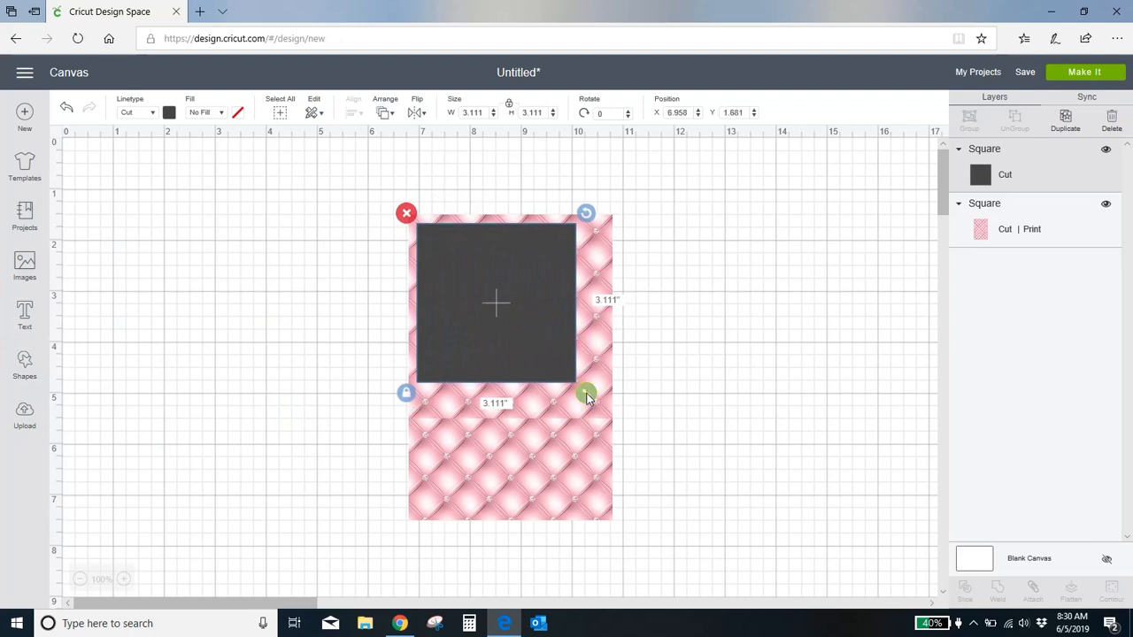
{"action": "left_click_drag", "start_coordinate": [588, 393], "coordinate": [591, 464]}
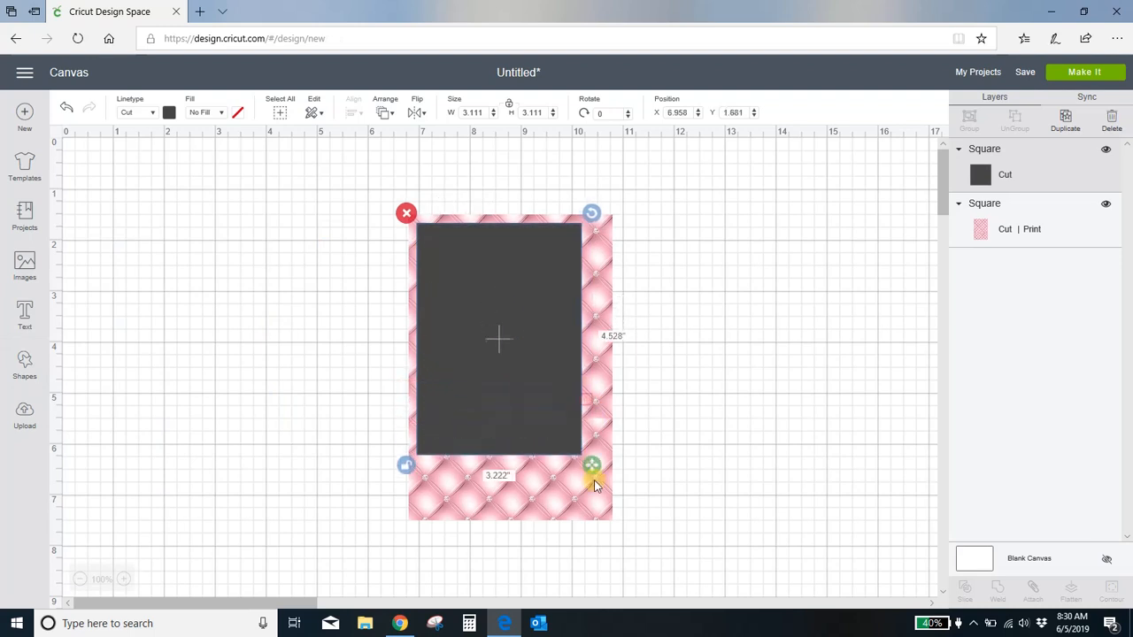
{"action": "left_click_drag", "start_coordinate": [591, 464], "coordinate": [617, 524]}
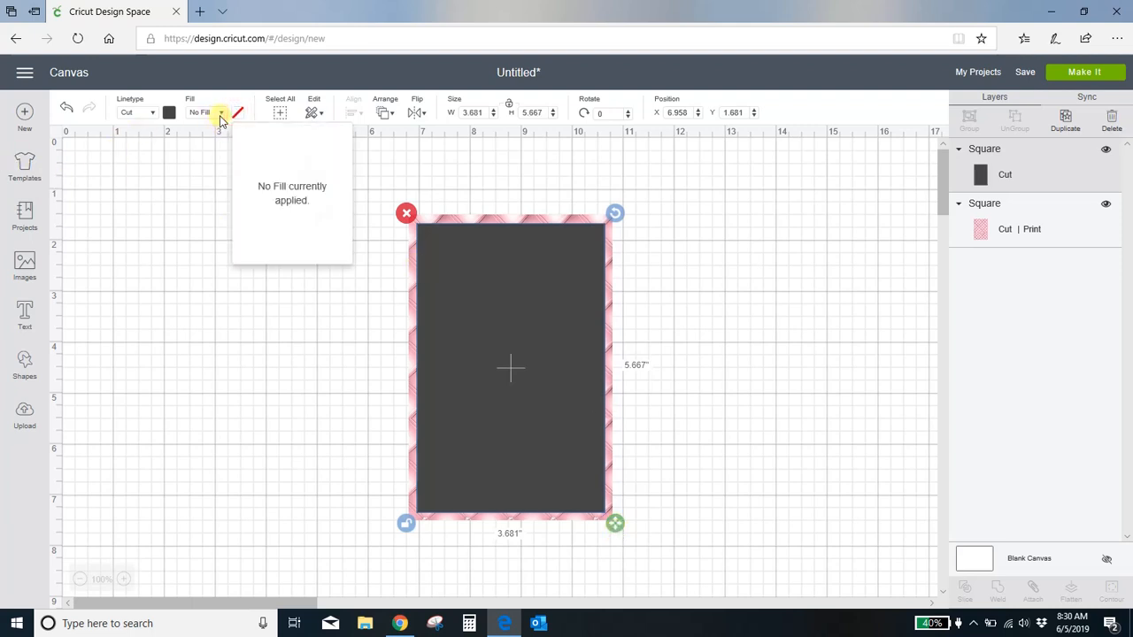
Step: Give the inner rectangle a white Print fill and deselect to view the frame
{"action": "left_click", "coordinate": [220, 114]}
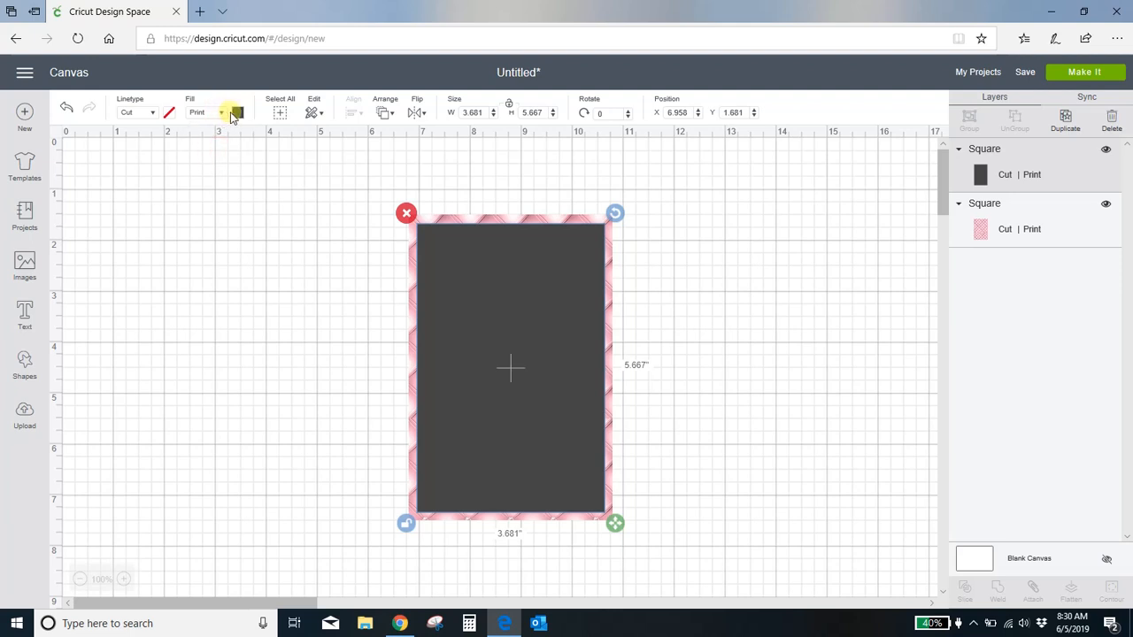
{"action": "left_click", "coordinate": [238, 114]}
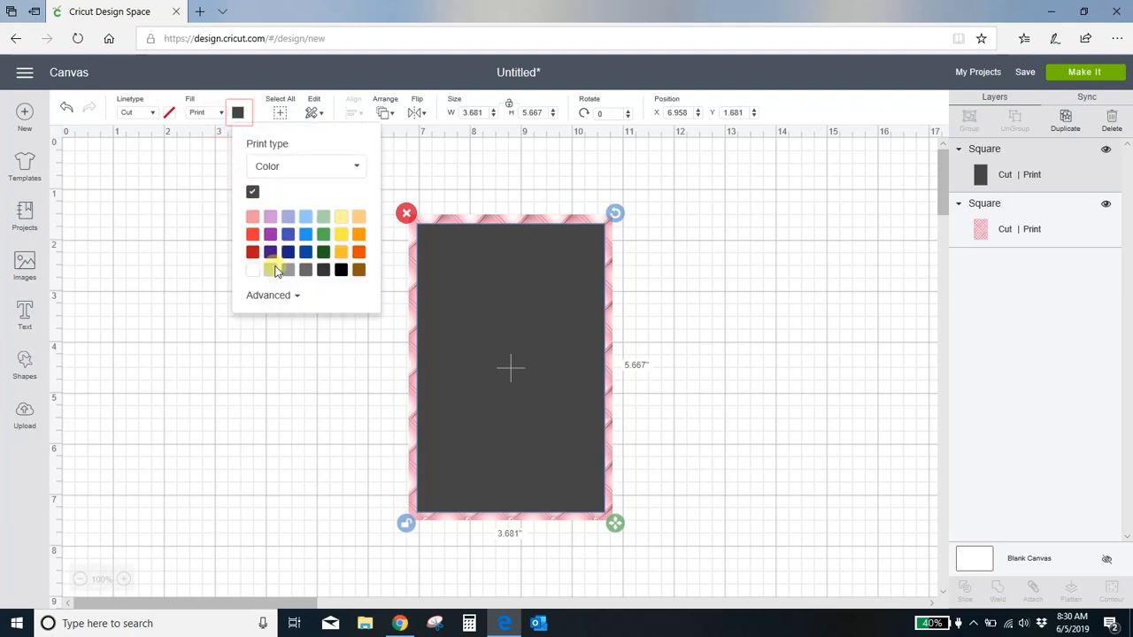
{"action": "left_click", "coordinate": [251, 269]}
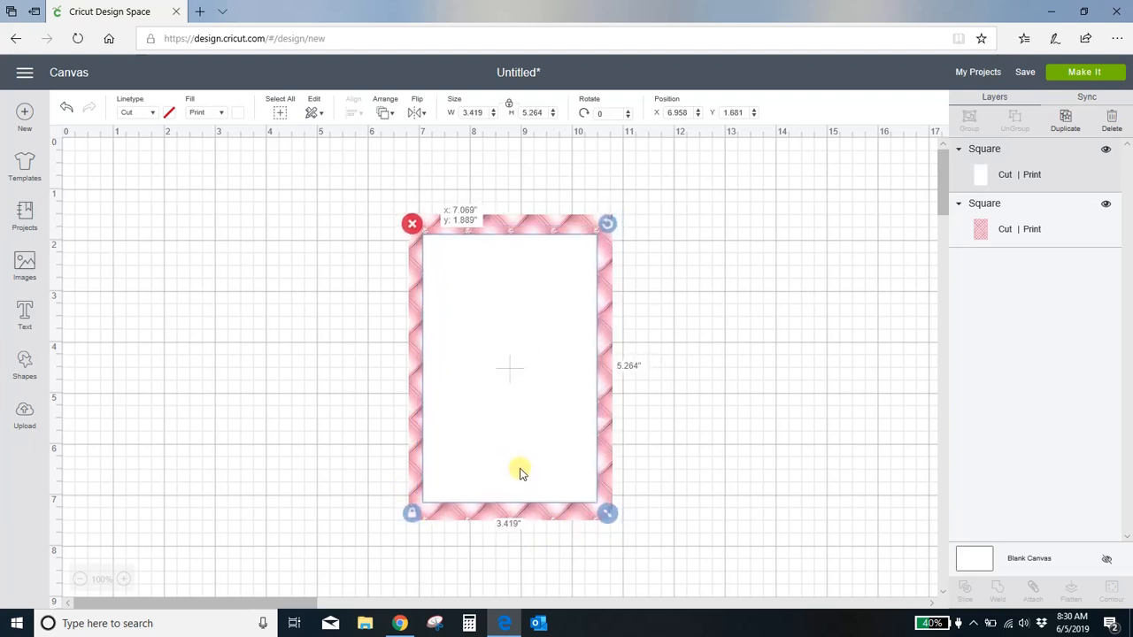
{"action": "left_click", "coordinate": [731, 471]}
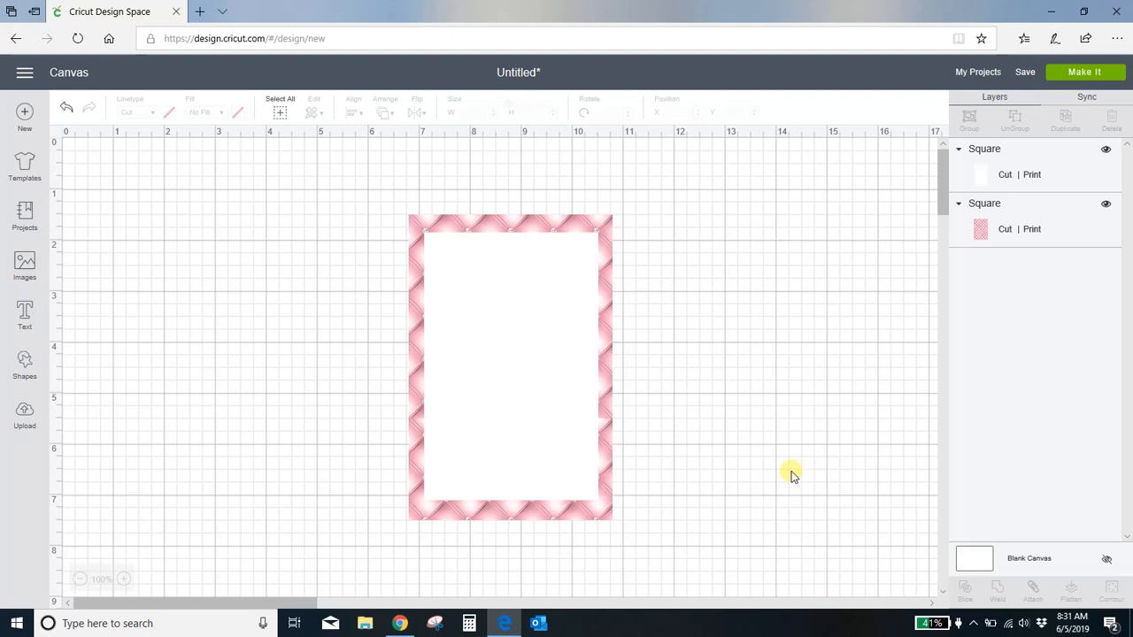
{"action": "mouse_move", "coordinate": [765, 485]}
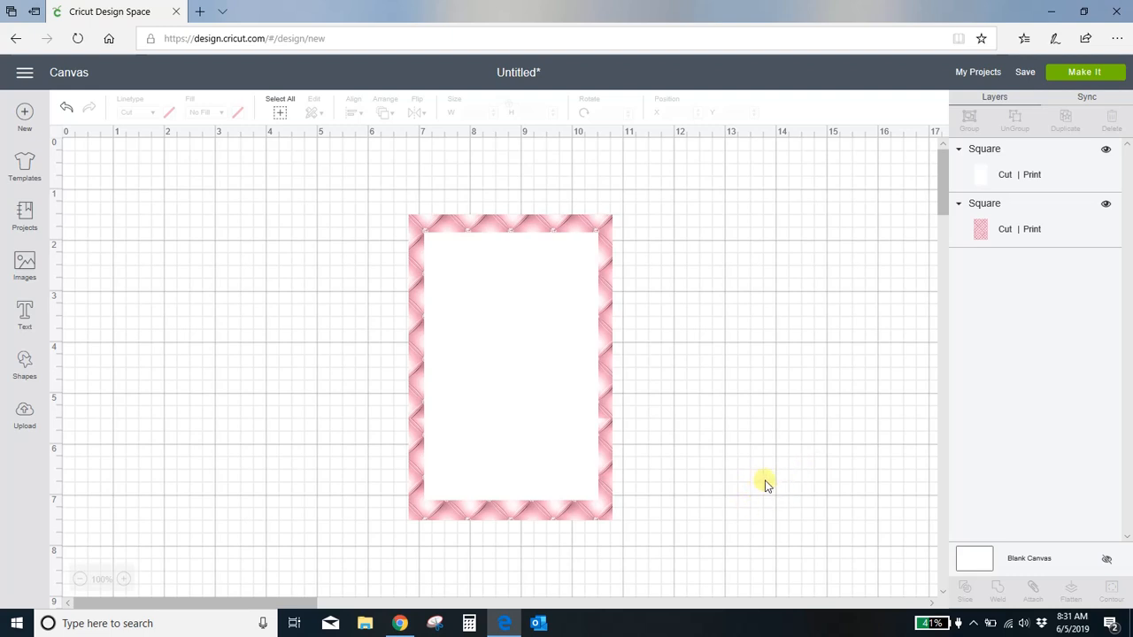